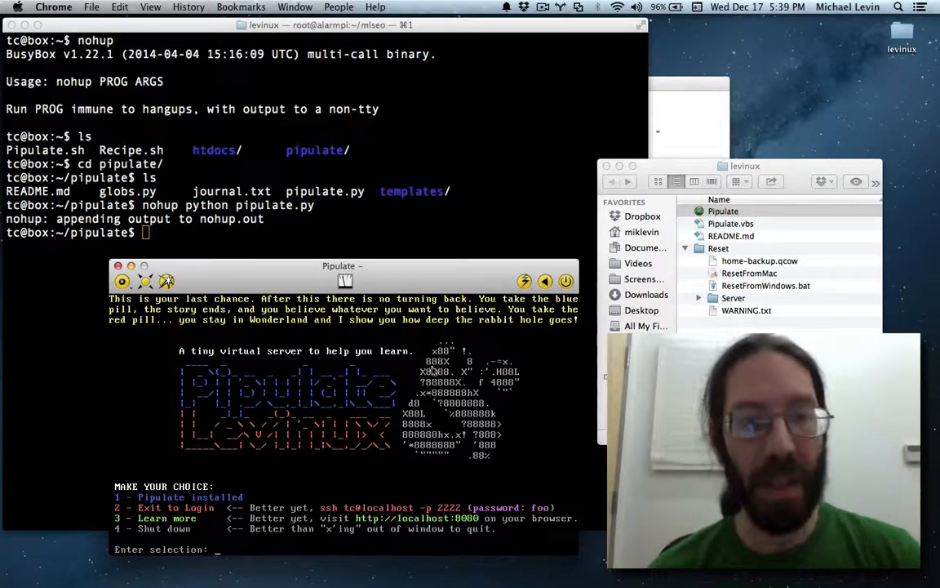
{"action": "mouse_move", "coordinate": [362, 245]}
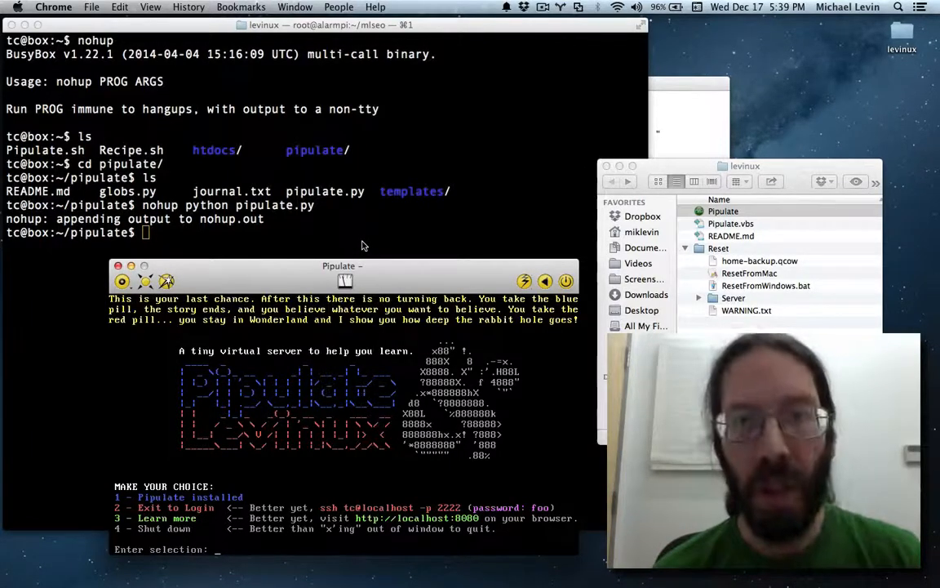
{"action": "mouse_move", "coordinate": [493, 166]}
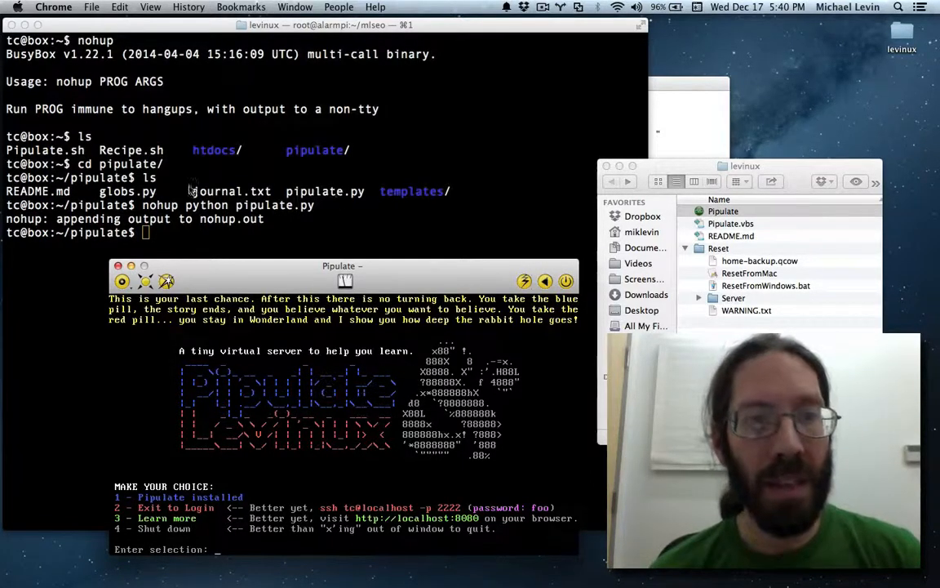
{"action": "mouse_move", "coordinate": [213, 242]}
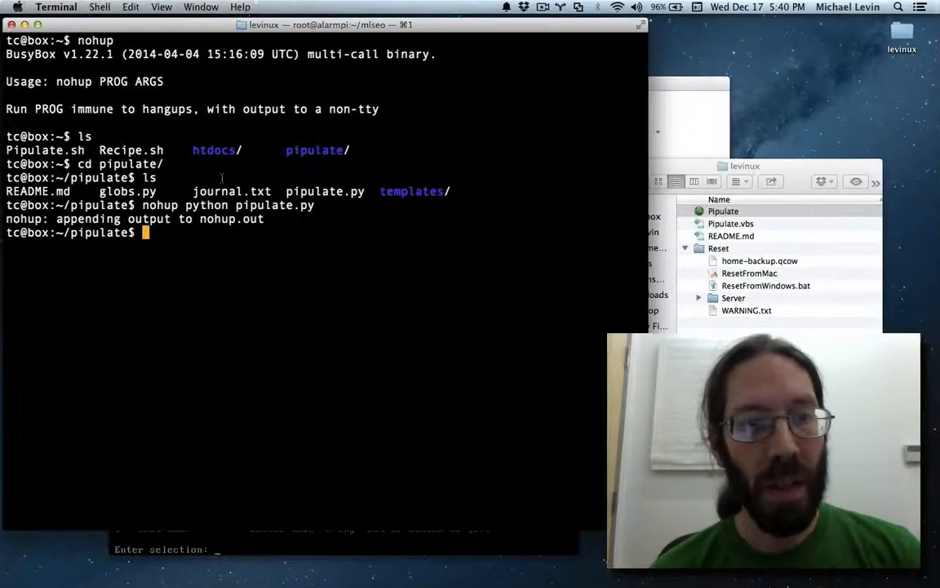
- Run 'nohup python pipulate.py &' from the ~/pipulate prompt
{"action": "type", "text": "nohup python pipulate.py"}
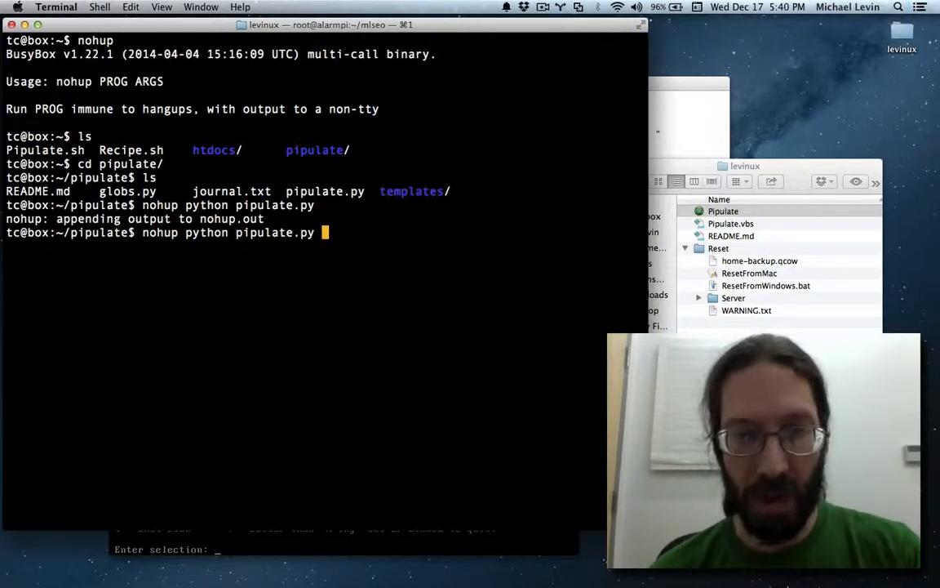
{"action": "type", "text": "&"}
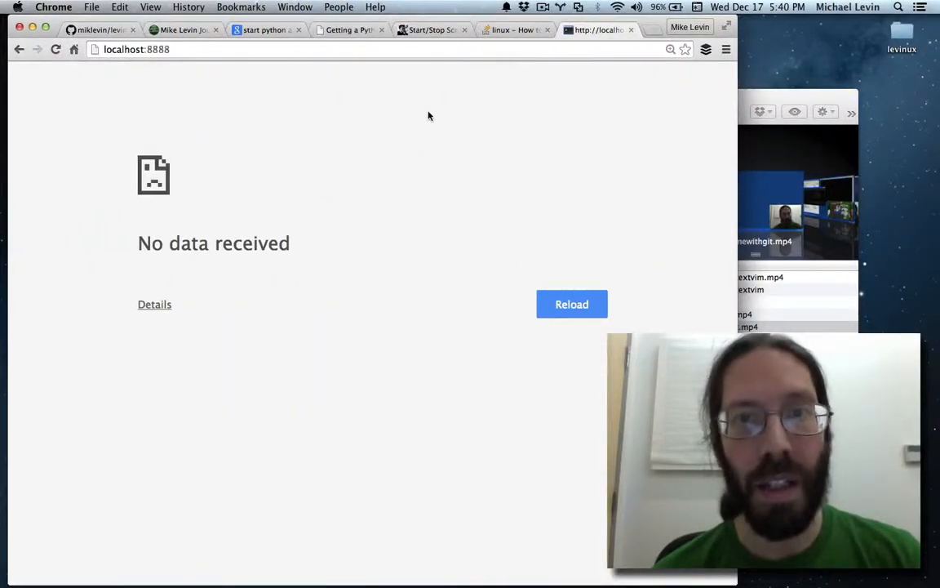
{"action": "mouse_move", "coordinate": [535, 138]}
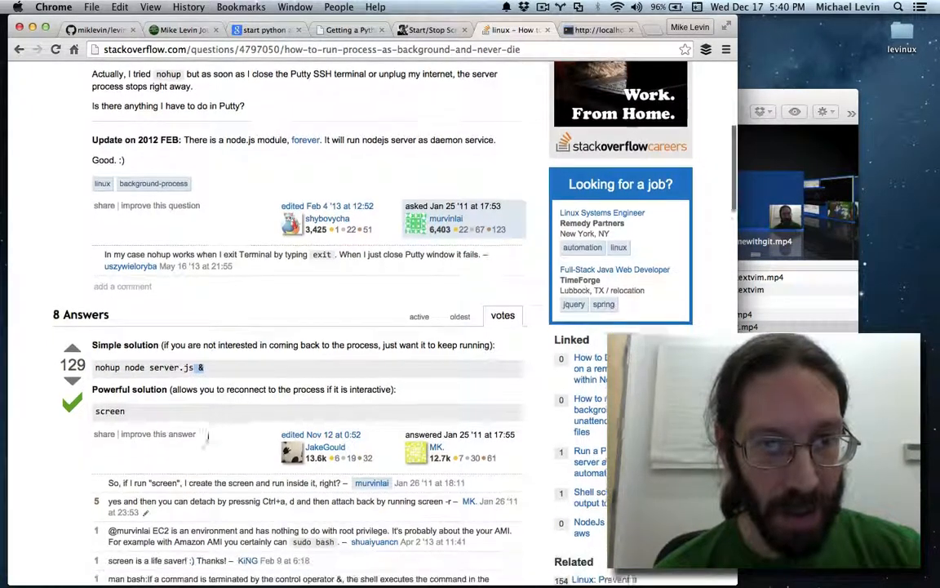
- Scroll down through the Stack Overflow nohup/screen answers
{"action": "scroll", "scroll_direction": "down", "scroll_amount": 3}
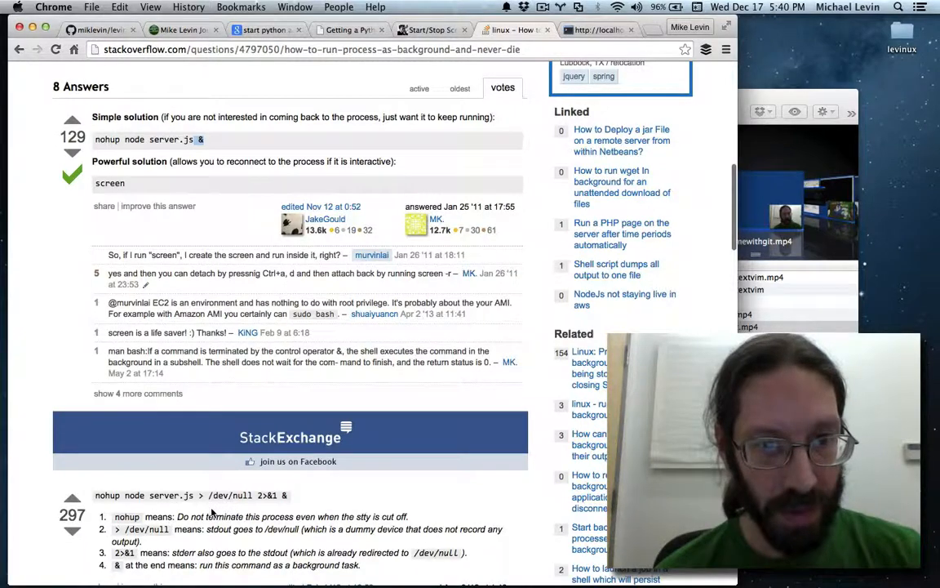
{"action": "scroll", "scroll_direction": "down", "scroll_amount": 3}
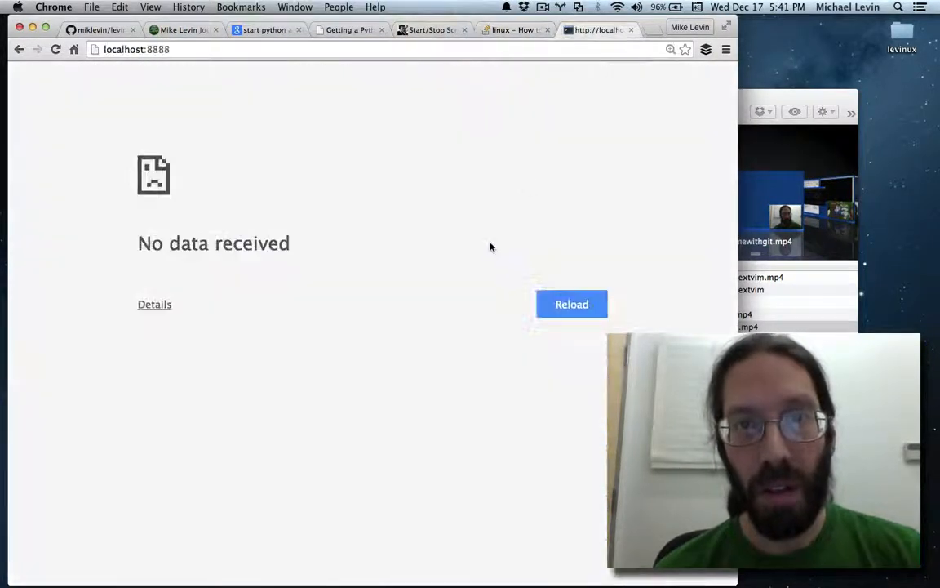
- Reload localhost:8888 until the Pipulate URL and CSV form appears
{"action": "left_click", "coordinate": [572, 303]}
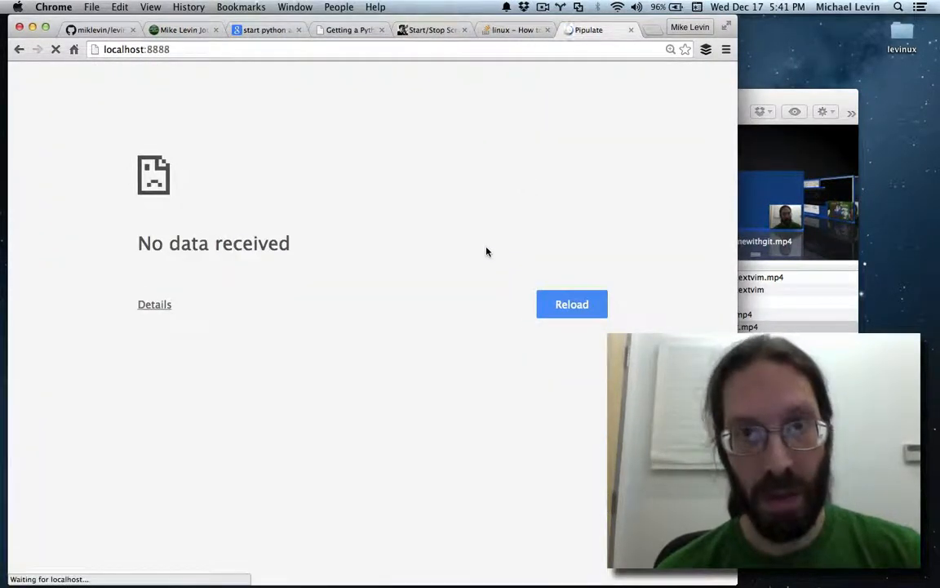
{"action": "left_click", "coordinate": [571, 303]}
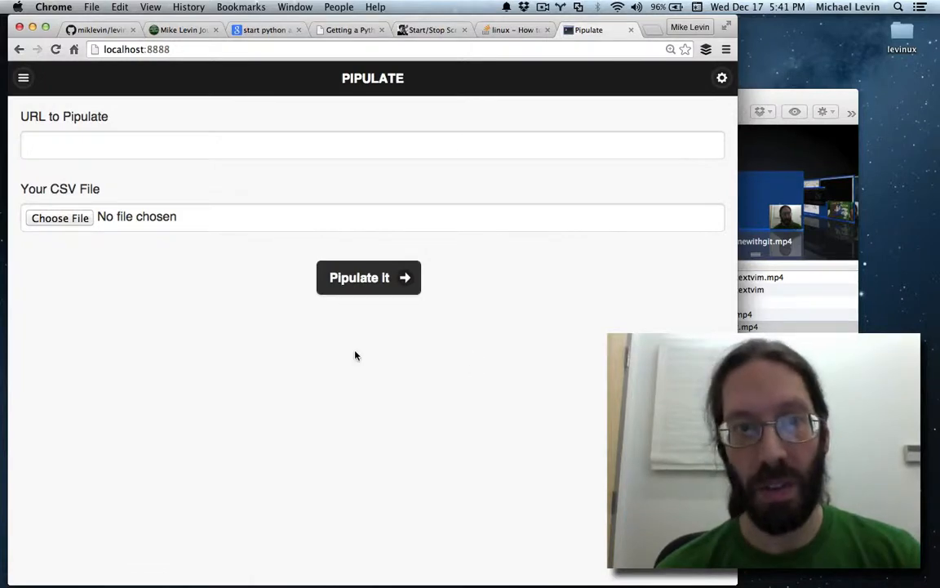
{"action": "mouse_move", "coordinate": [558, 114]}
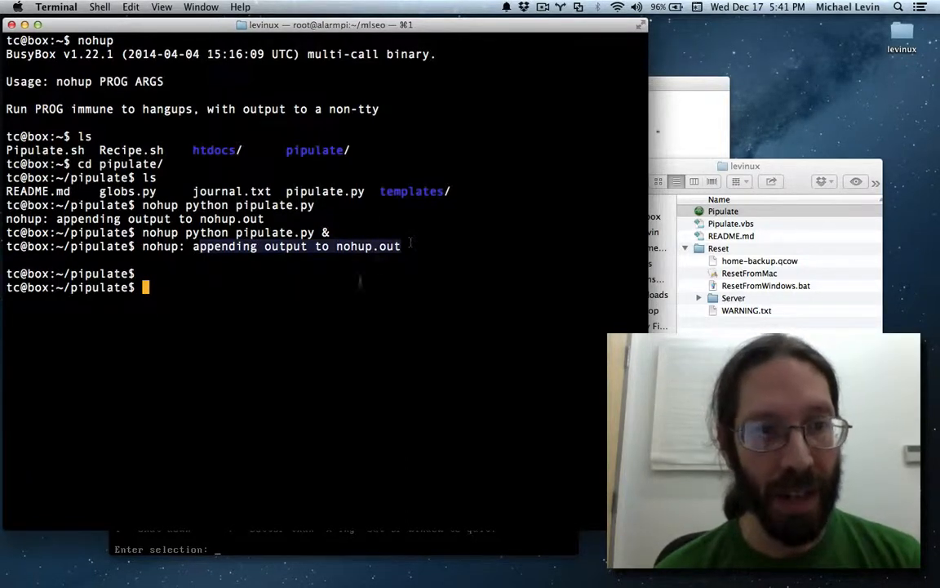
- List the home folder contents with ls in the new local shell
{"action": "type", "text": "ls"}
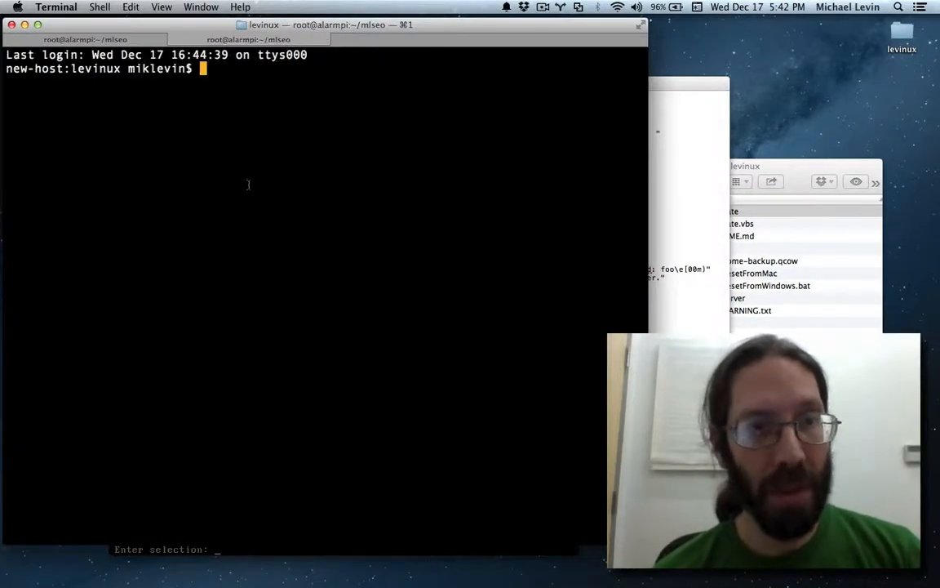
- Change into ~/Desktop/levinux and list its contents
{"action": "type", "text": "cd"}
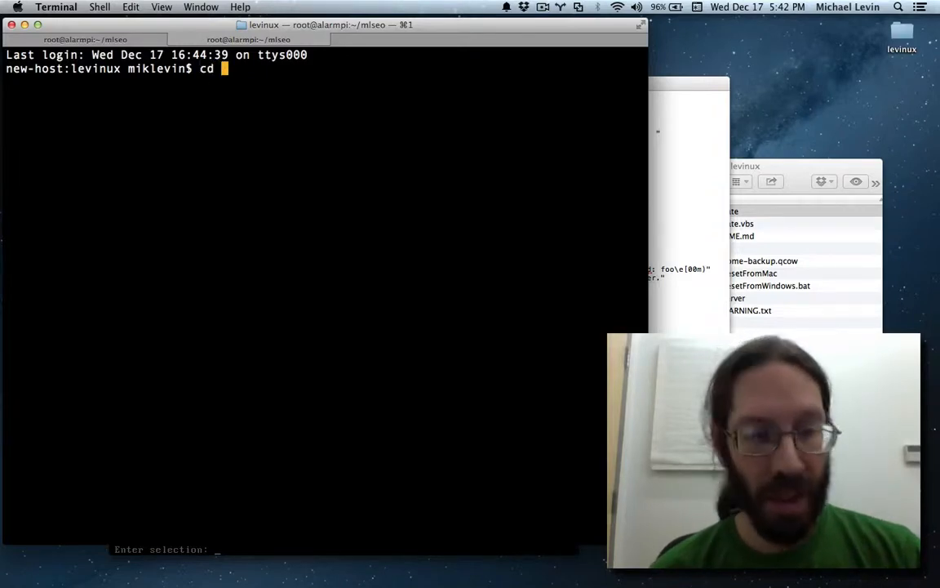
{"action": "type", "text": "~/Desktop/"}
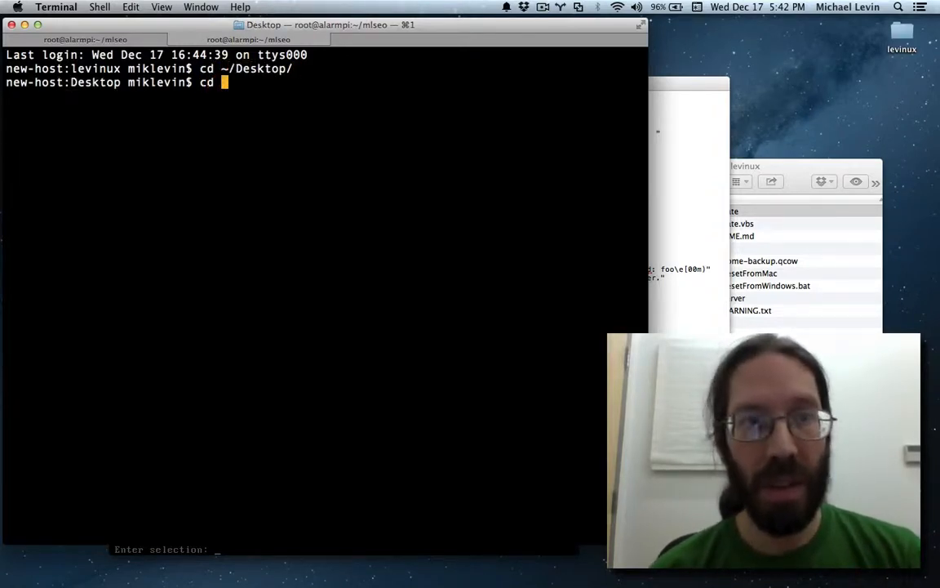
{"action": "type", "text": "levinux/"}
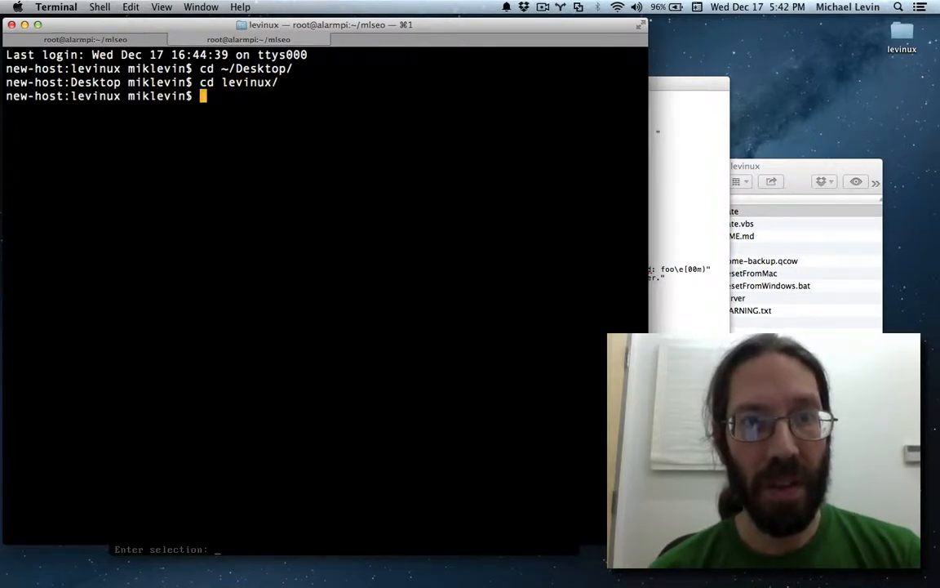
{"action": "type", "text": "ls"}
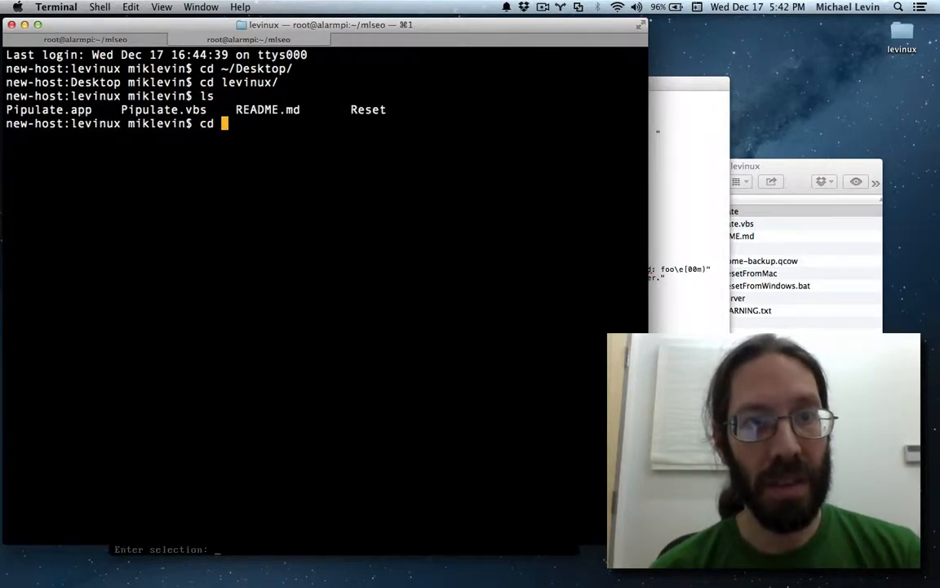
- Enter Reset/Server/Ingredients and edit Pipulate.sh in vim
{"action": "type", "text": "Reset"}
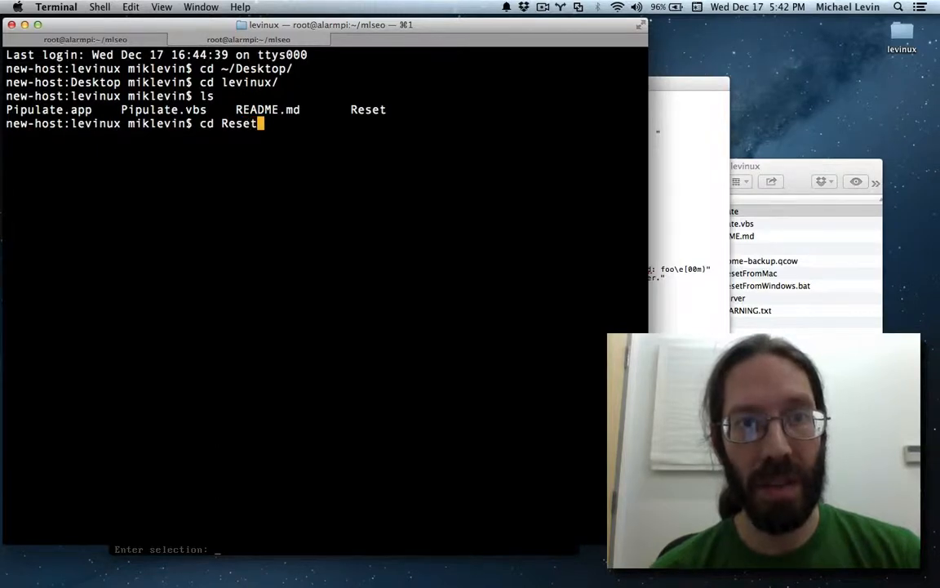
{"action": "type", "text": "/Server/Ingredients/"}
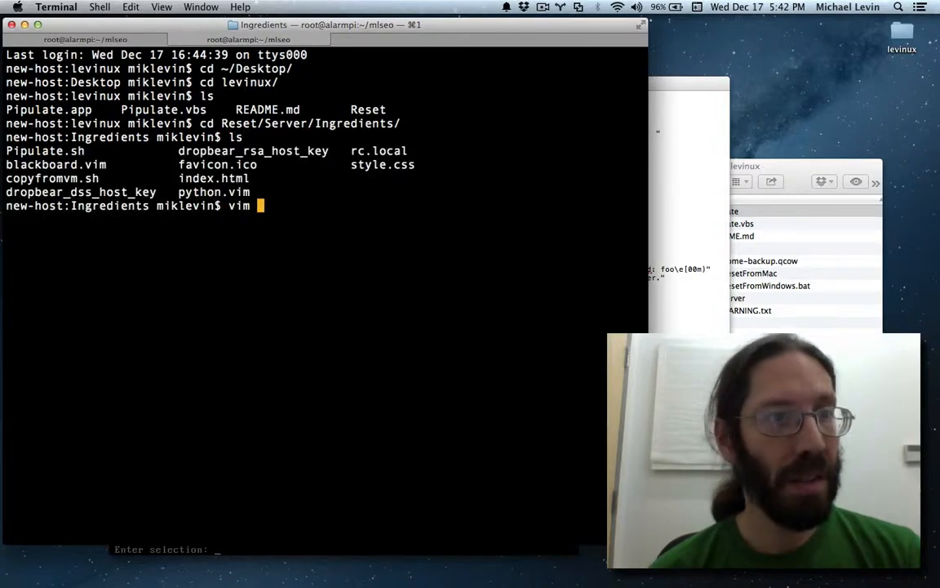
{"action": "type", "text": "Pi"}
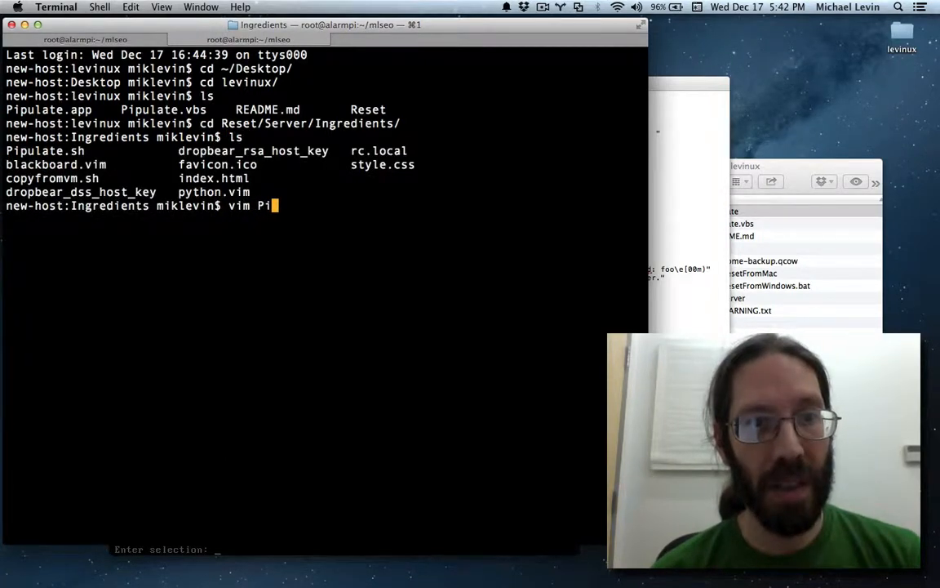
{"action": "key", "text": "Return"}
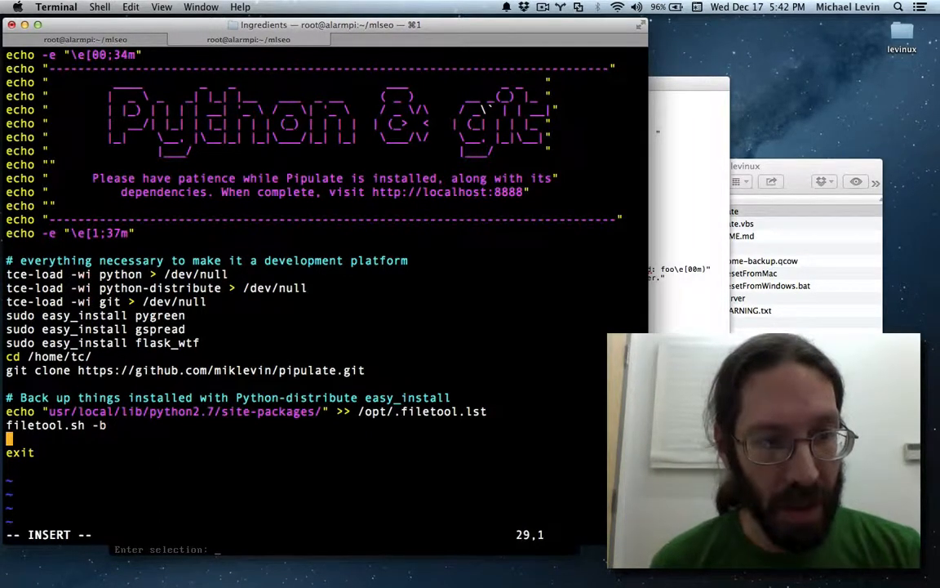
- Write the 'cd /home/tc/pipulate/' line in Pipulate.sh
{"action": "type", "text": "cd"}
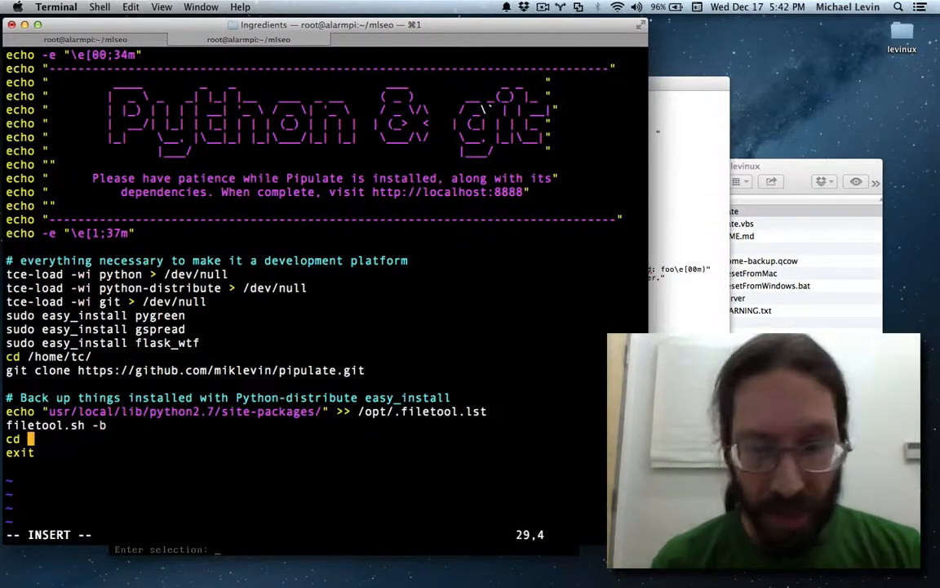
{"action": "type", "text": "/home"}
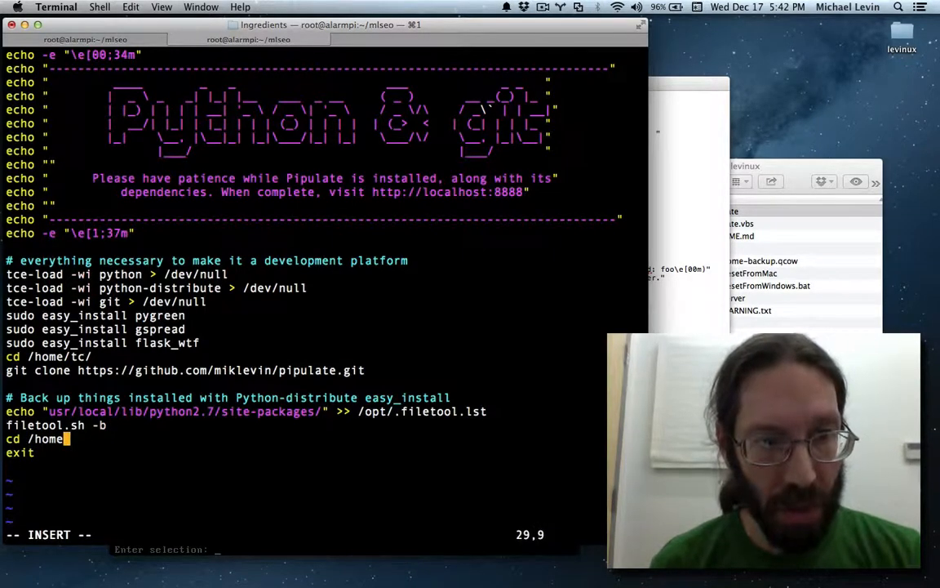
{"action": "type", "text": "tc/"}
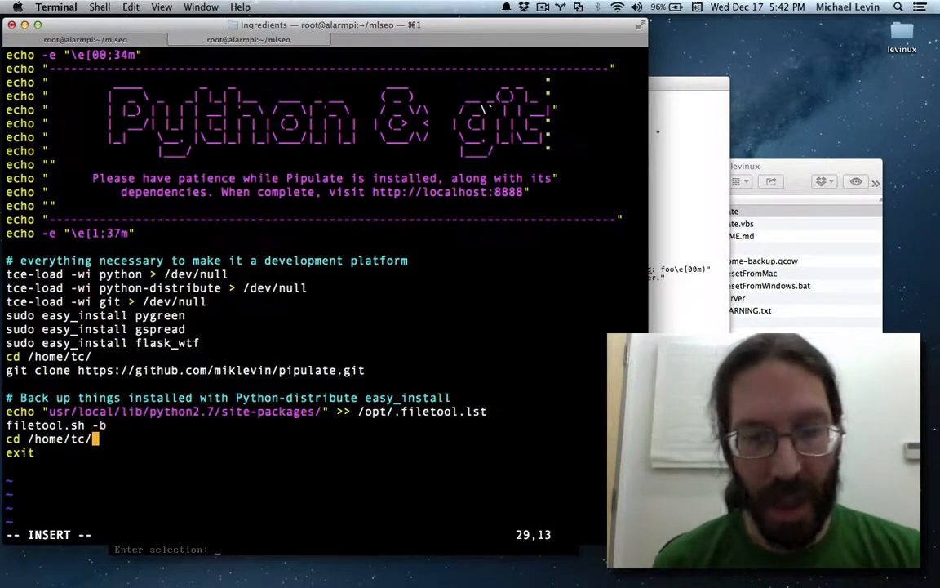
{"action": "type", "text": "pipu"}
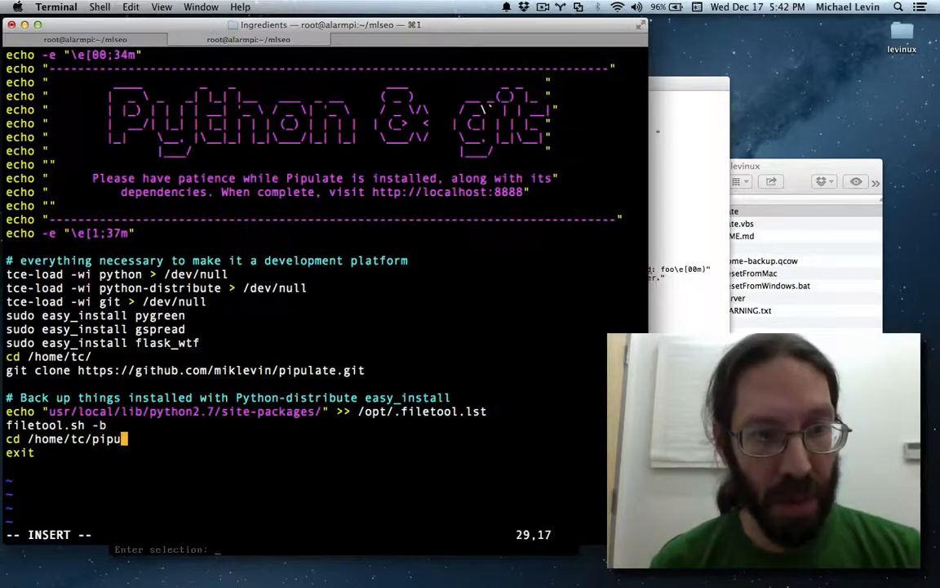
{"action": "type", "text": "late/"}
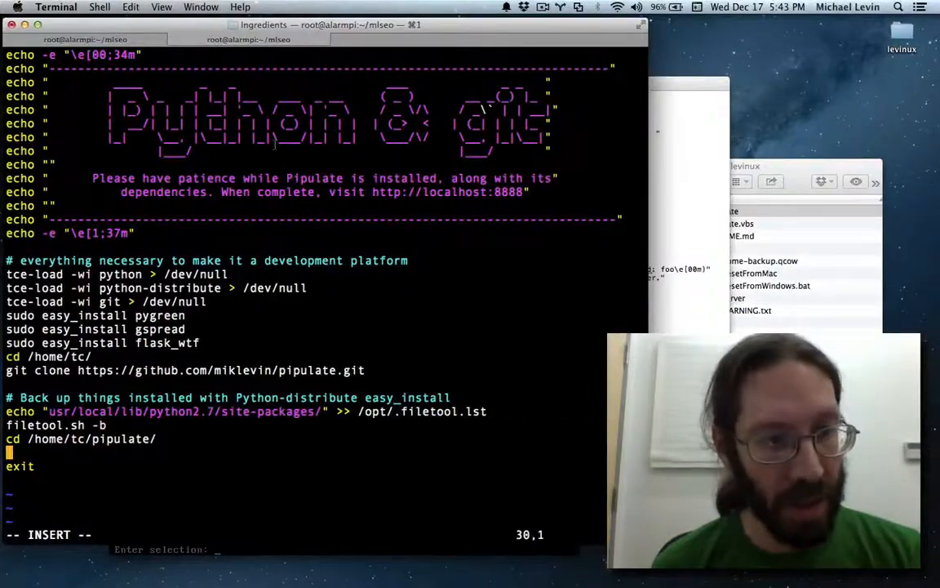
- Add the 'nohup python pipulate.py &' launch line below it
{"action": "type", "text": "n"}
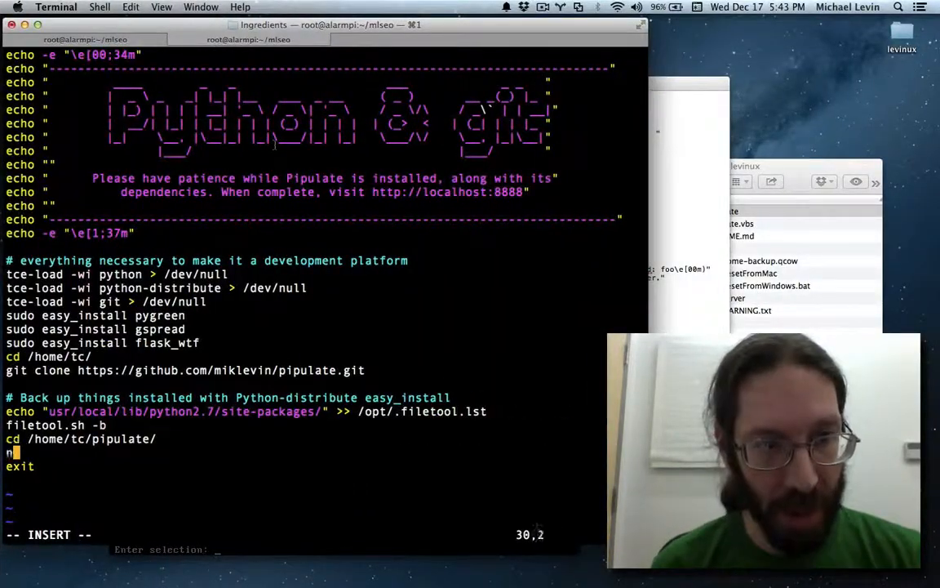
{"action": "type", "text": "ohup"}
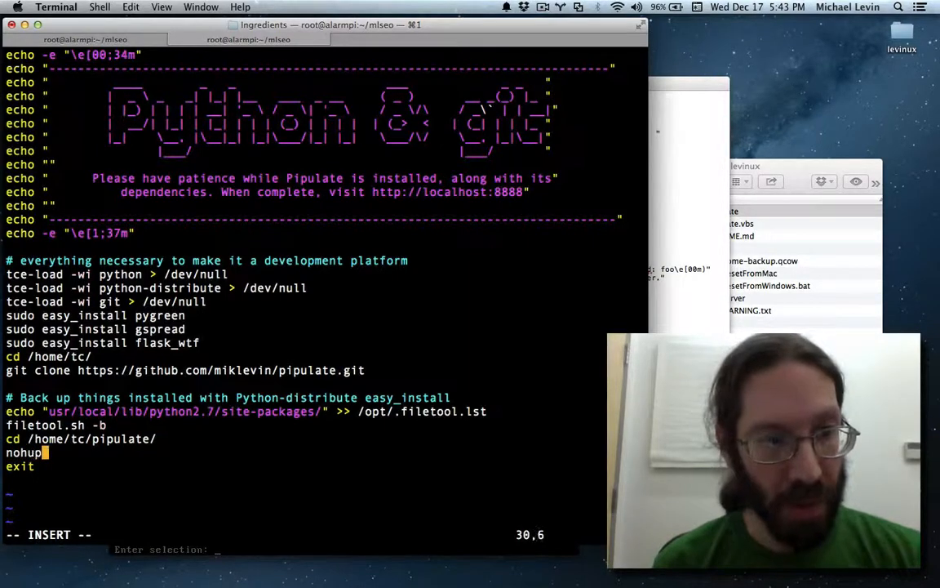
{"action": "type", "text": "pytho"}
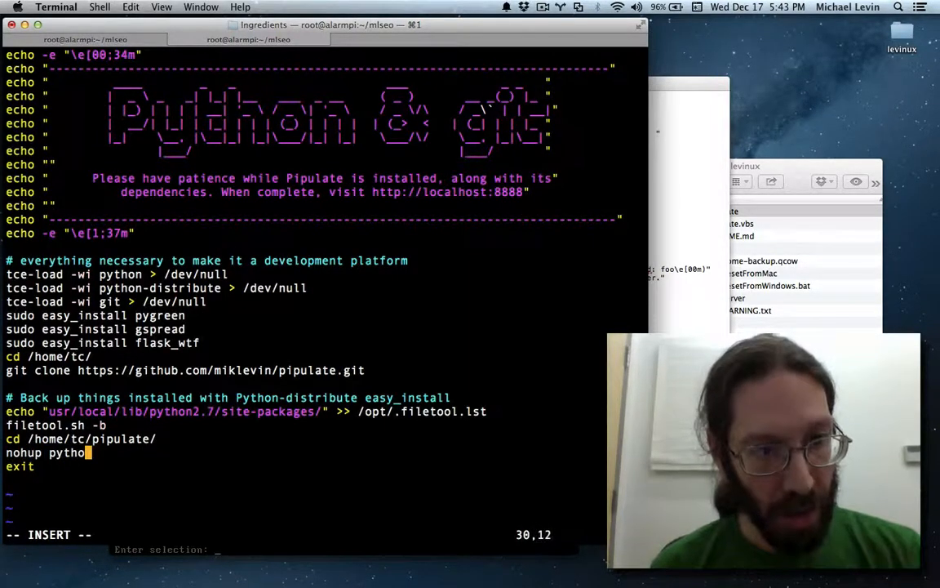
{"action": "type", "text": "\" \""}
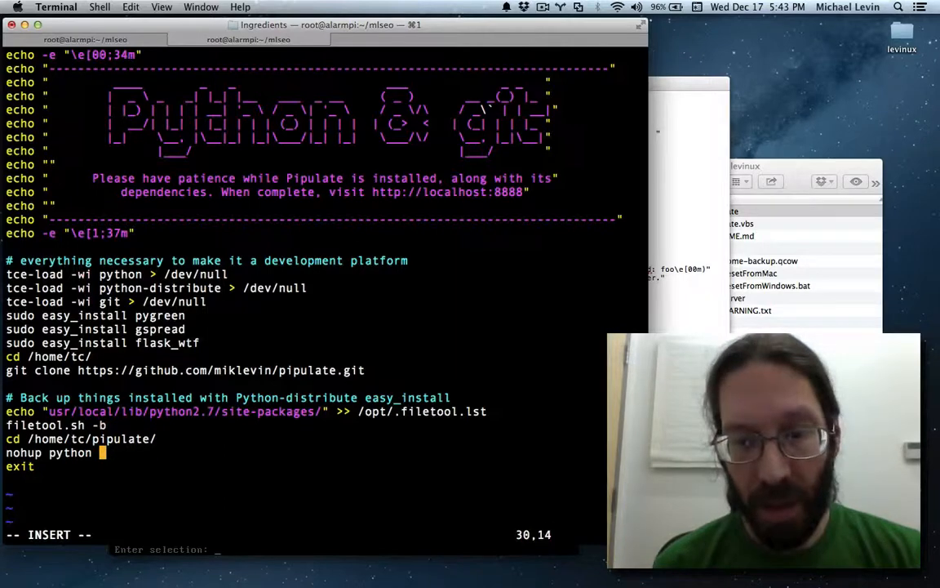
{"action": "type", "text": "pipulate"}
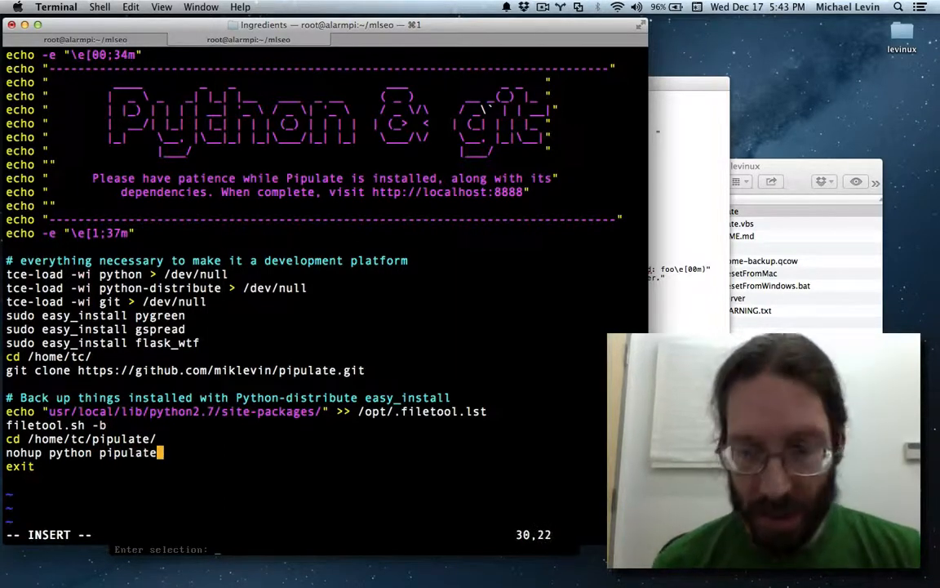
{"action": "type", "text": ".py"}
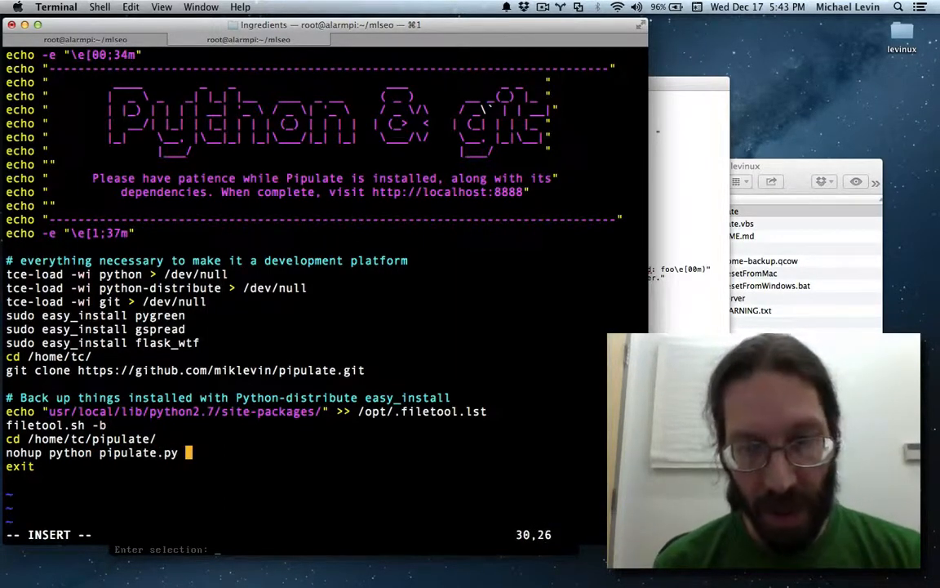
{"action": "type", "text": "&"}
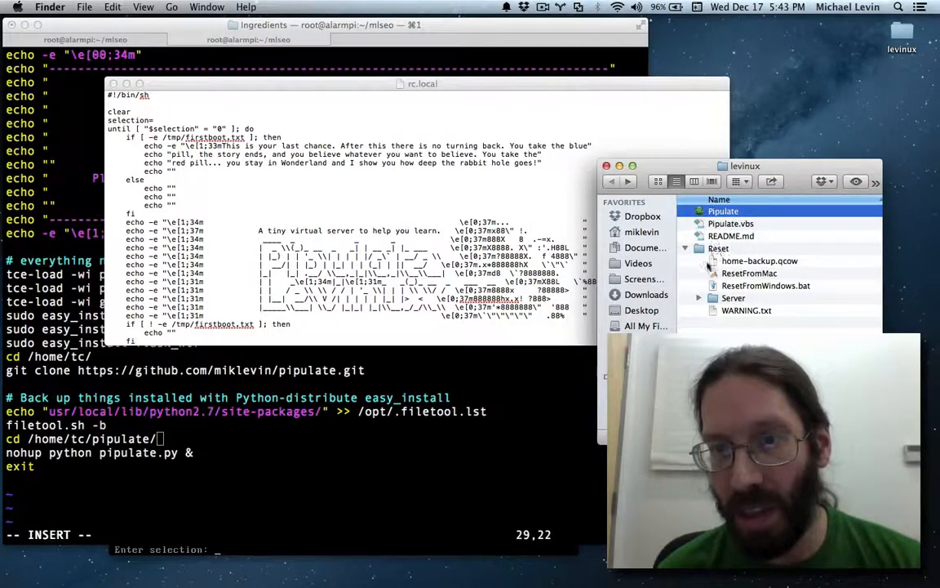
- View Recipe.sh from Reset/Server/Ingredients in TextEdit and search for 'bootsync'
{"action": "left_click", "coordinate": [698, 310]}
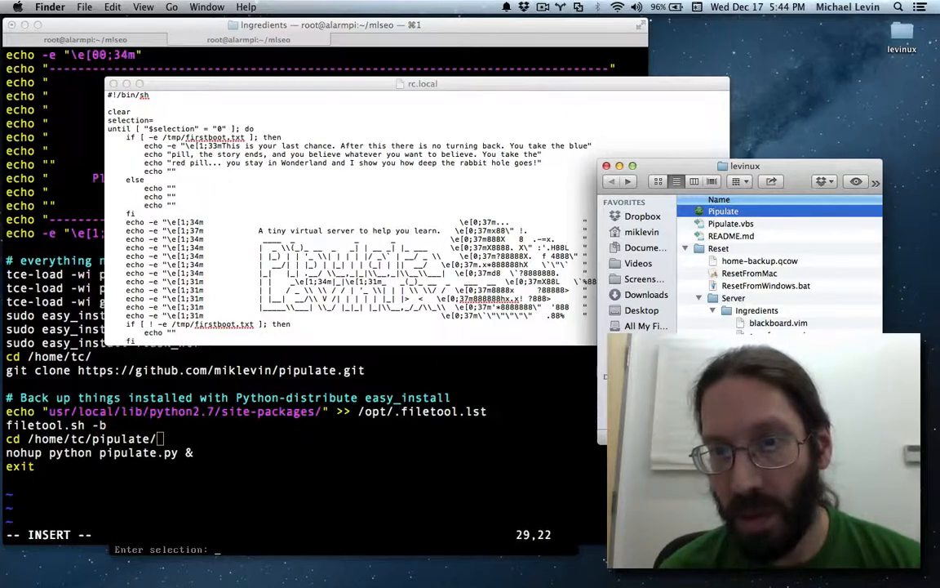
{"action": "scroll", "scroll_direction": "down", "scroll_amount": 3}
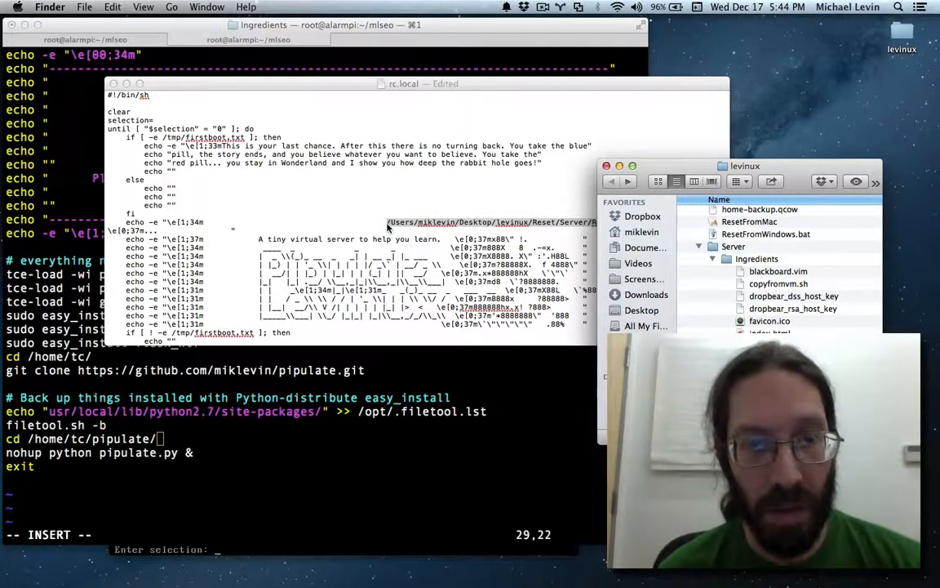
{"action": "left_click", "coordinate": [409, 83]}
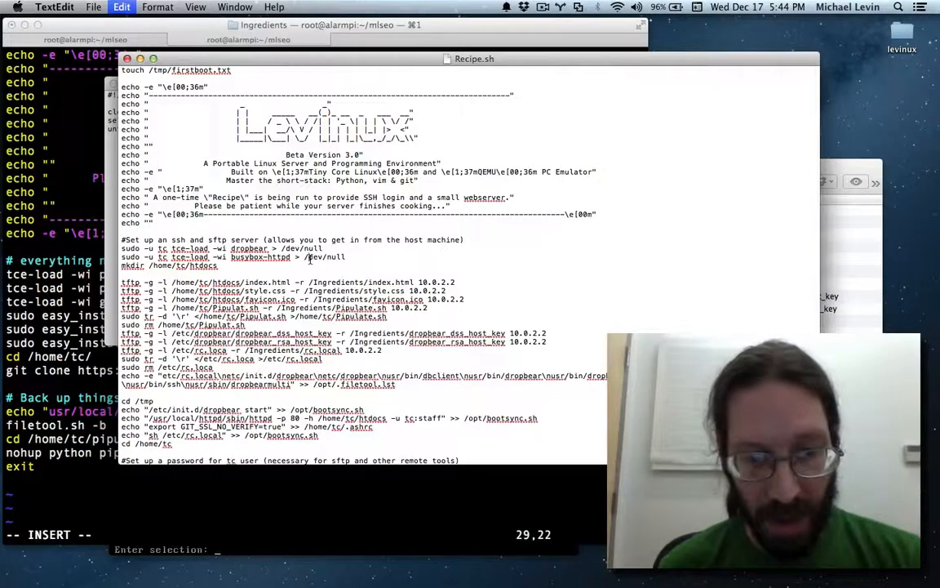
{"action": "type", "text": "bootsy"}
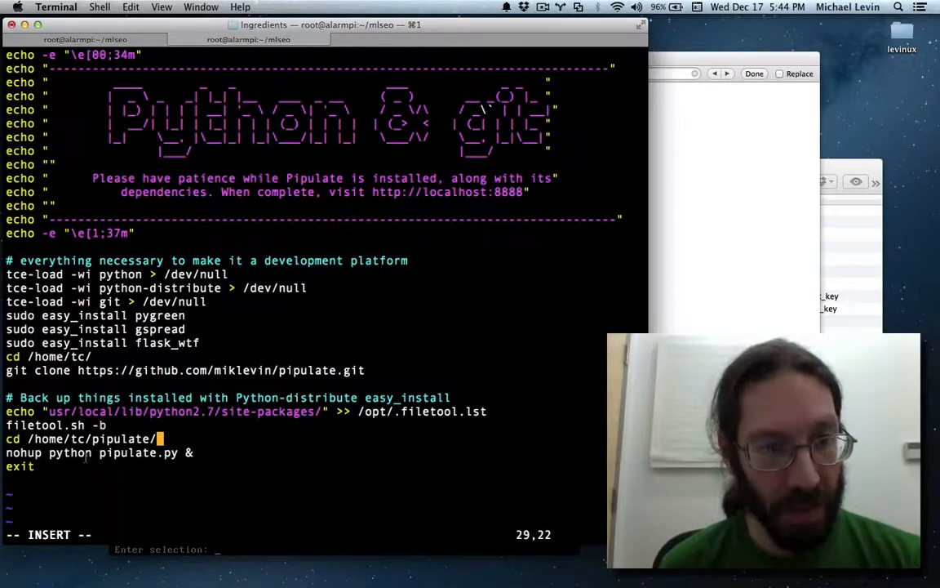
- Start a new line from the dropbear echo >> /opt/bootsync.sh template and clear its quoted command
{"action": "type", "text": "o"}
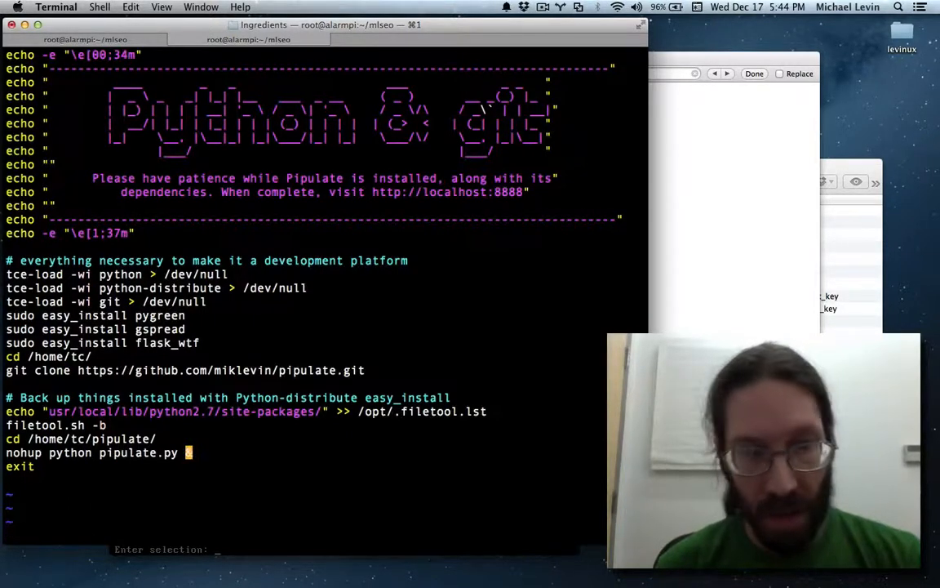
{"action": "type", "text": "echo \"/etc/init.d/dropbear start\" >> /opt/bootsync.sh"}
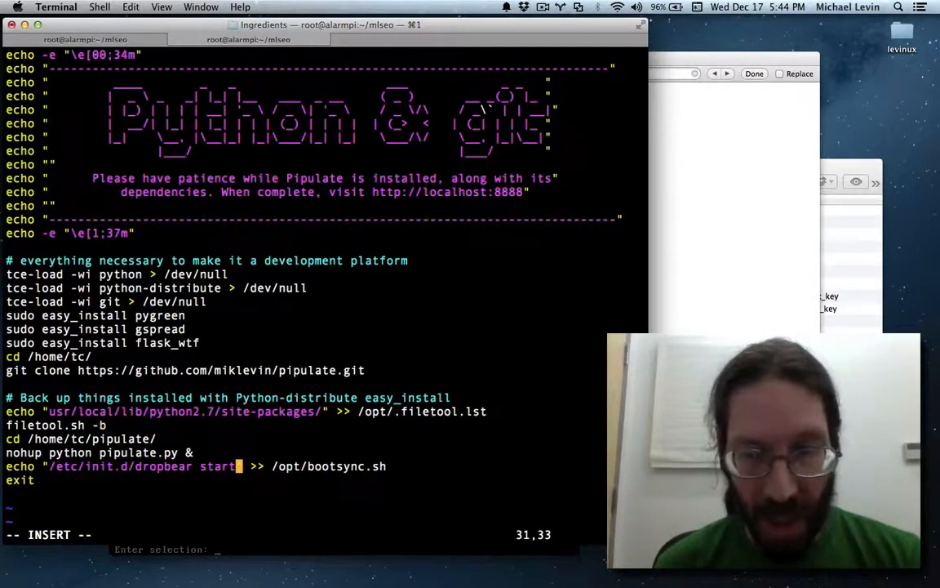
{"action": "key", "text": "backspace"}
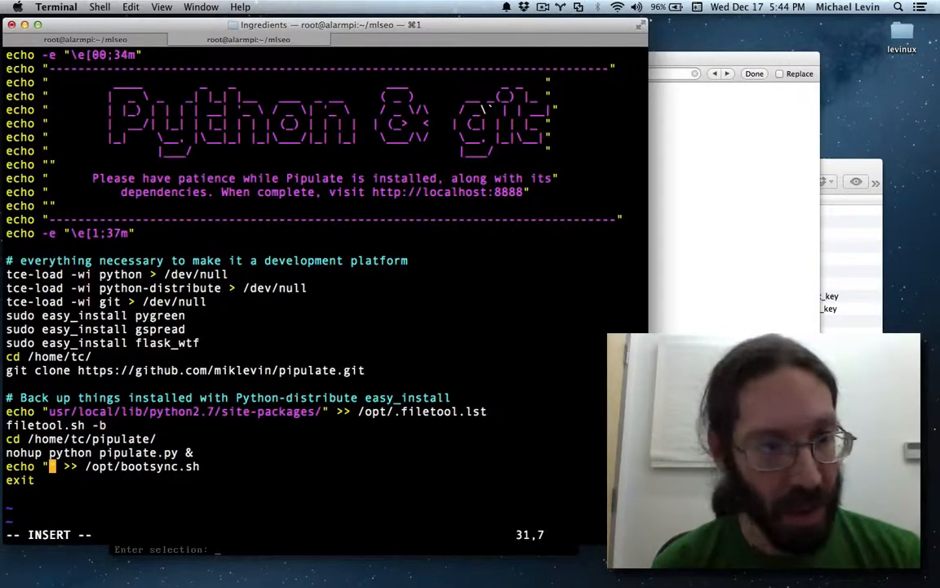
- Make it echo -e 'cd /home/tc/pipulate/\nnohup python pipulate.py' into /opt/bootsync.sh
{"action": "type", "text": "cd"}
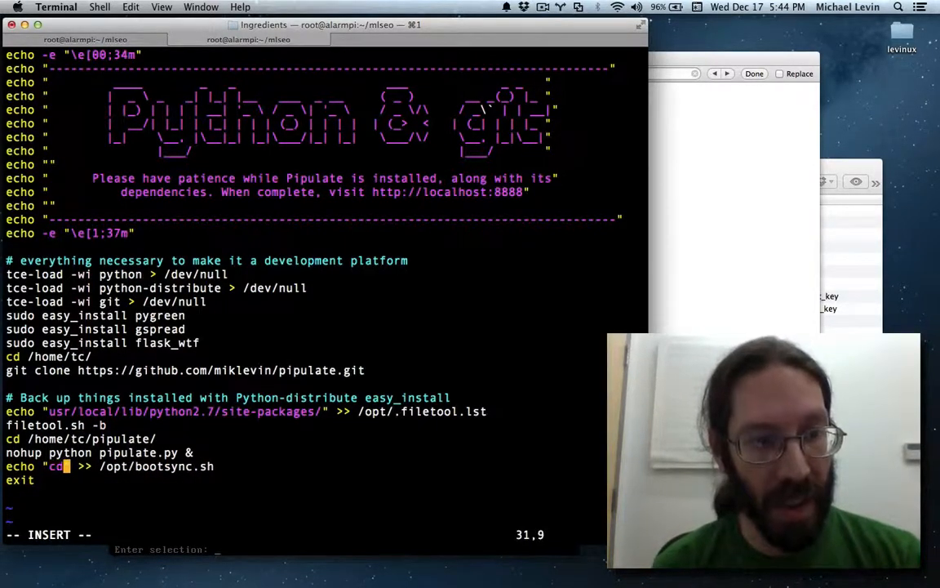
{"action": "type", "text": "/home/t"}
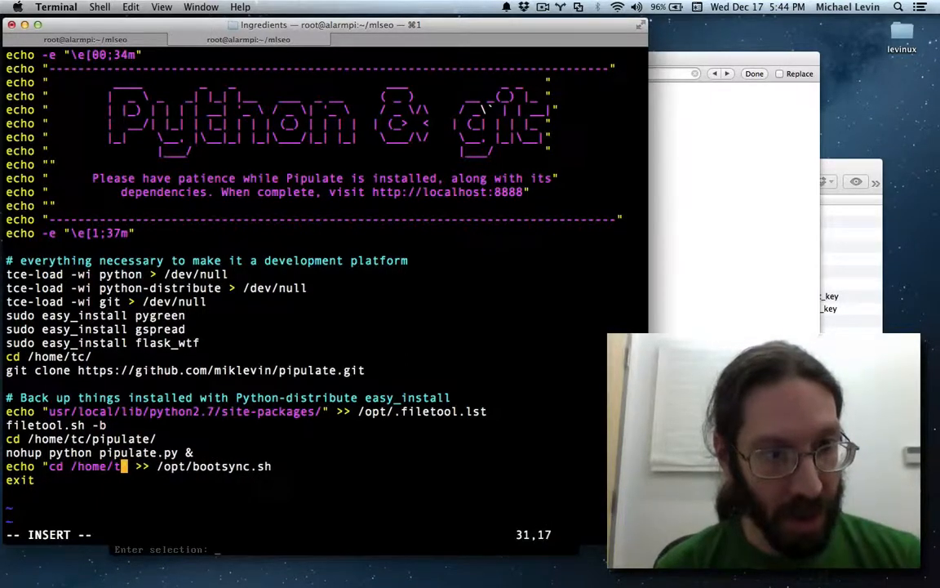
{"action": "type", "text": "c/pipulate"}
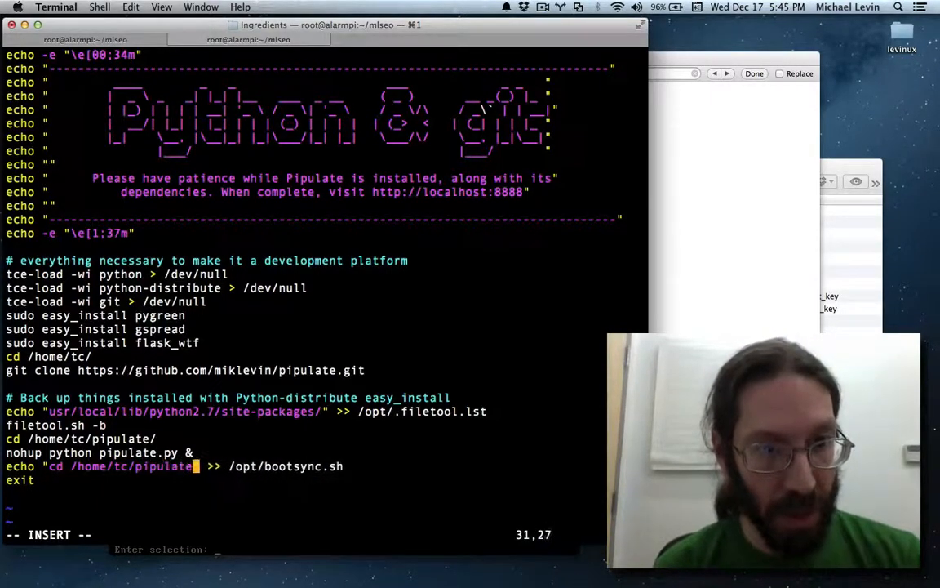
{"action": "type", "text": "/"}
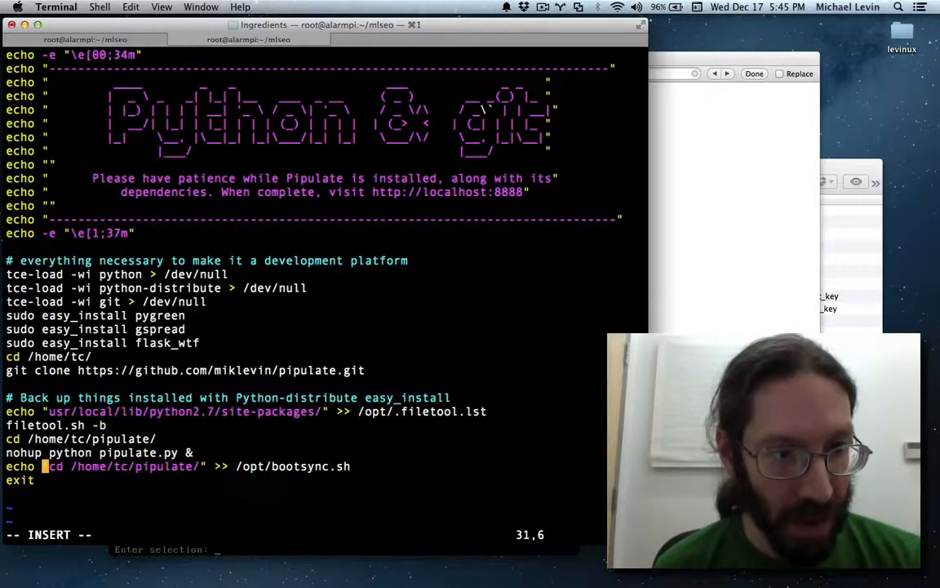
{"action": "type", "text": "-e"}
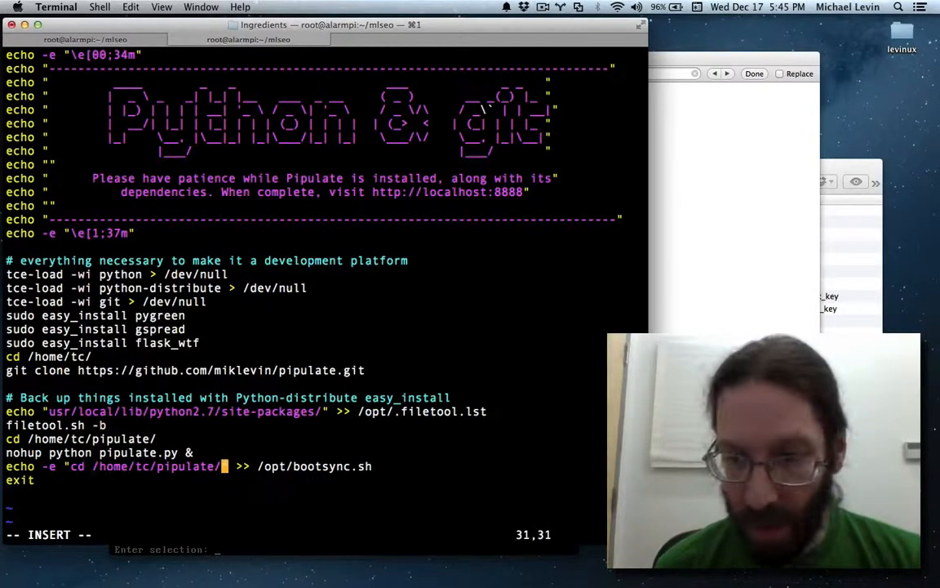
{"action": "type", "text": "\\nnohup python pi"}
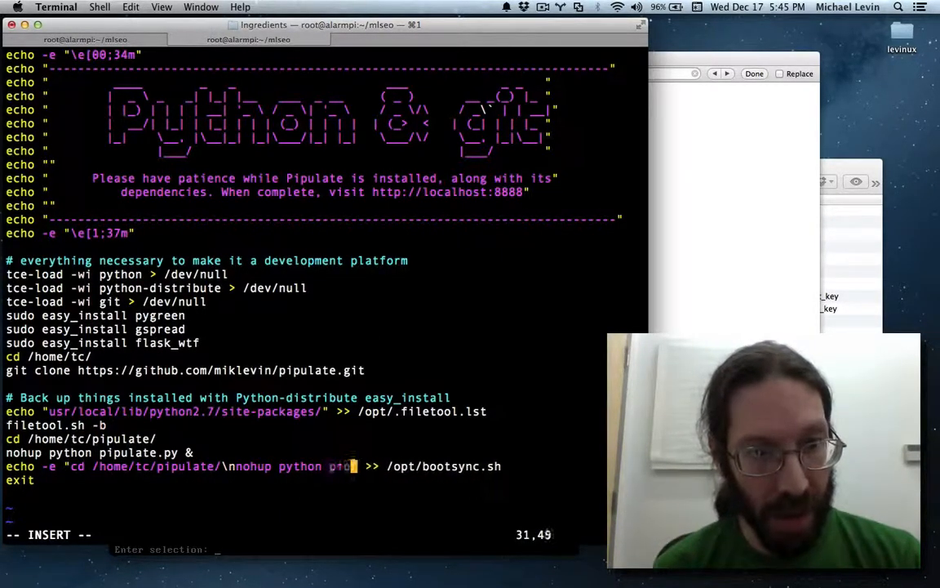
{"action": "type", "text": "pulate.py"}
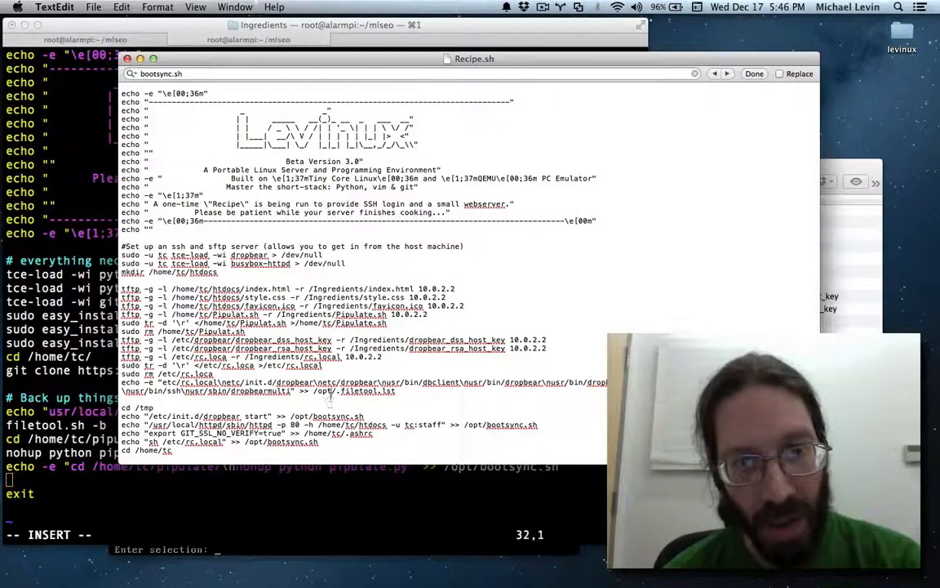
- Locate the final 'filetool.sh -b >> /dev/null' line in Recipe.sh
{"action": "double_click", "coordinate": [351, 390]}
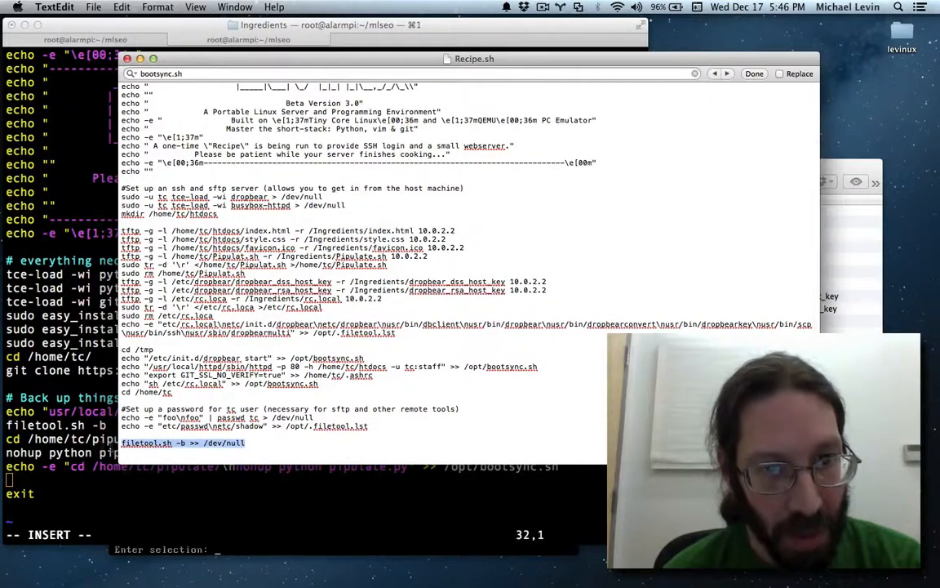
{"action": "mouse_move", "coordinate": [64, 507]}
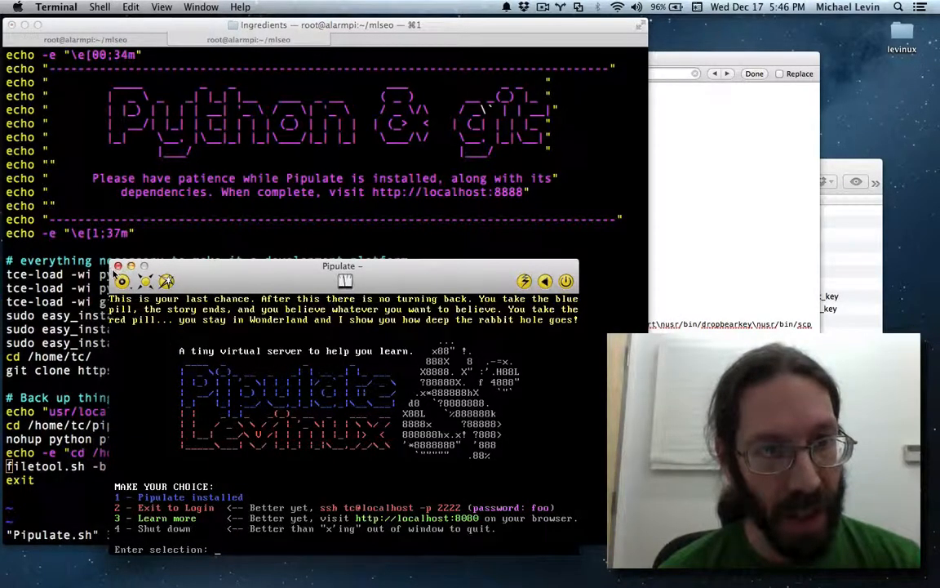
- Return to Pipulate.sh in vim to move filetool.sh -b below the echo line and save
{"action": "left_click", "coordinate": [565, 281]}
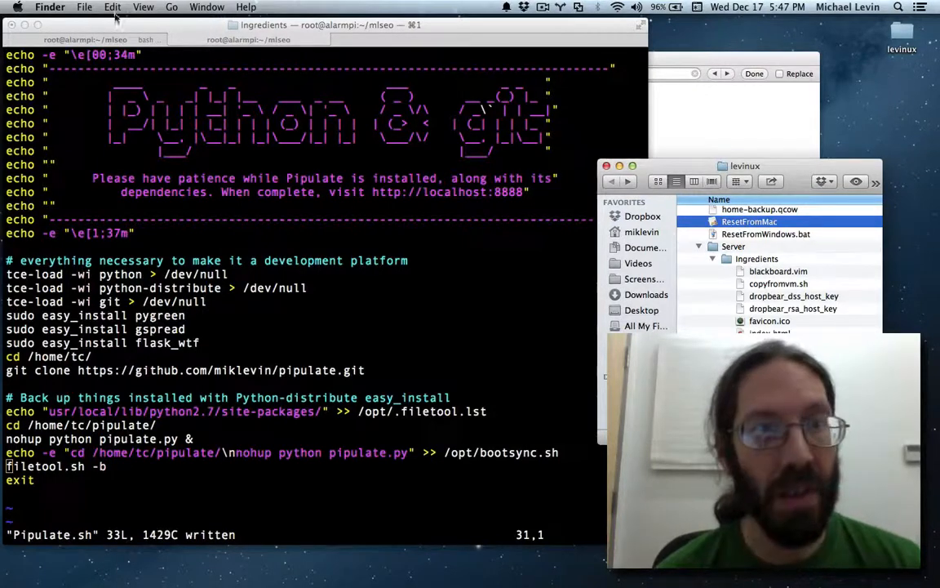
- In a fresh shell, cd to ~/Desktop/levinux, run git status, then launch Pipulate from Finder
{"action": "left_click", "coordinate": [248, 39]}
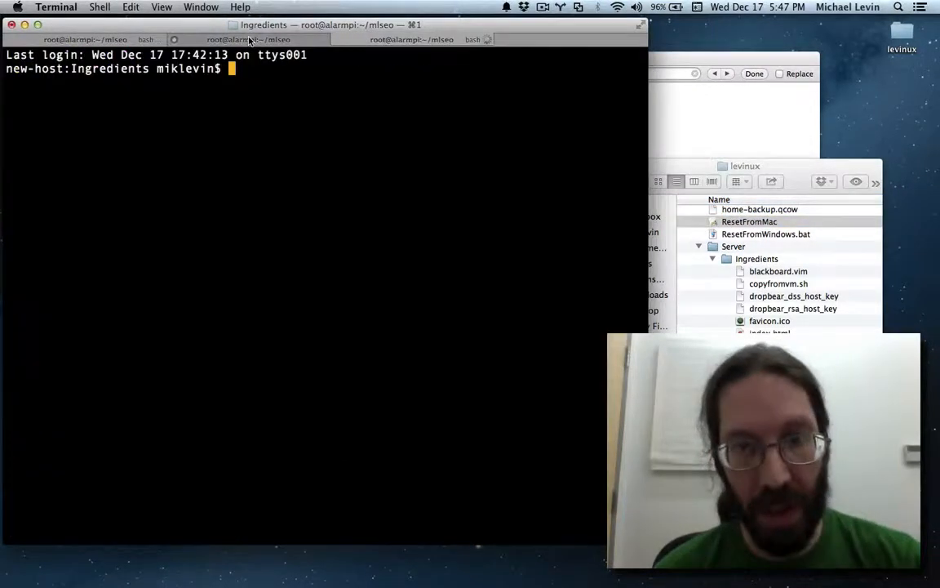
{"action": "type", "text": "cd ~/D"}
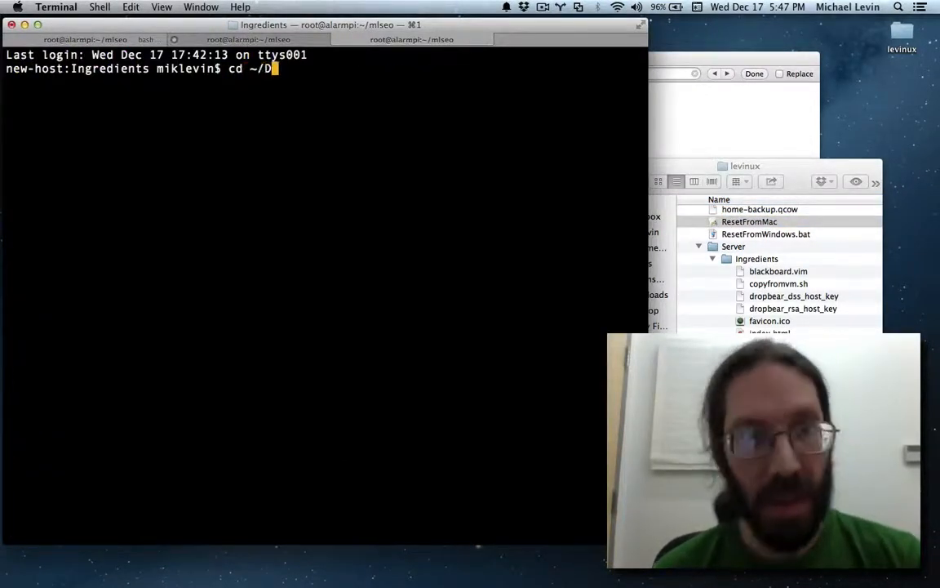
{"action": "type", "text": "esktop/levinux/"}
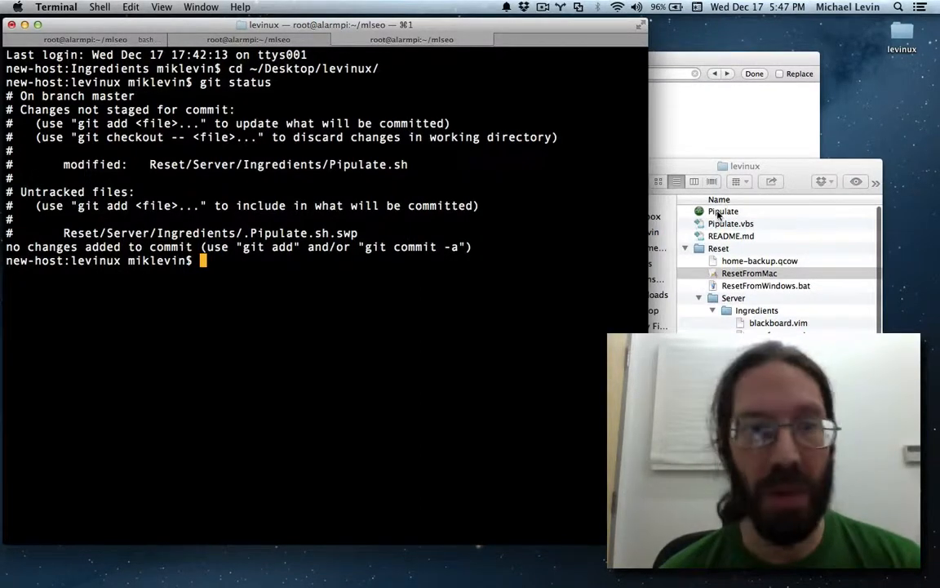
{"action": "double_click", "coordinate": [723, 211]}
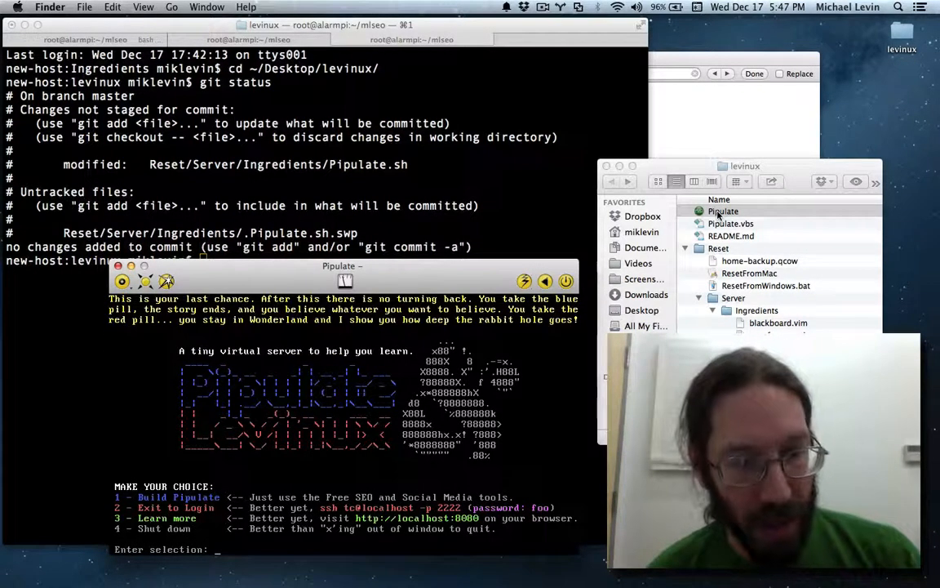
- Enter selection 1, Build Pipulate, at the Levinix server's startup menu
{"action": "type", "text": "1"}
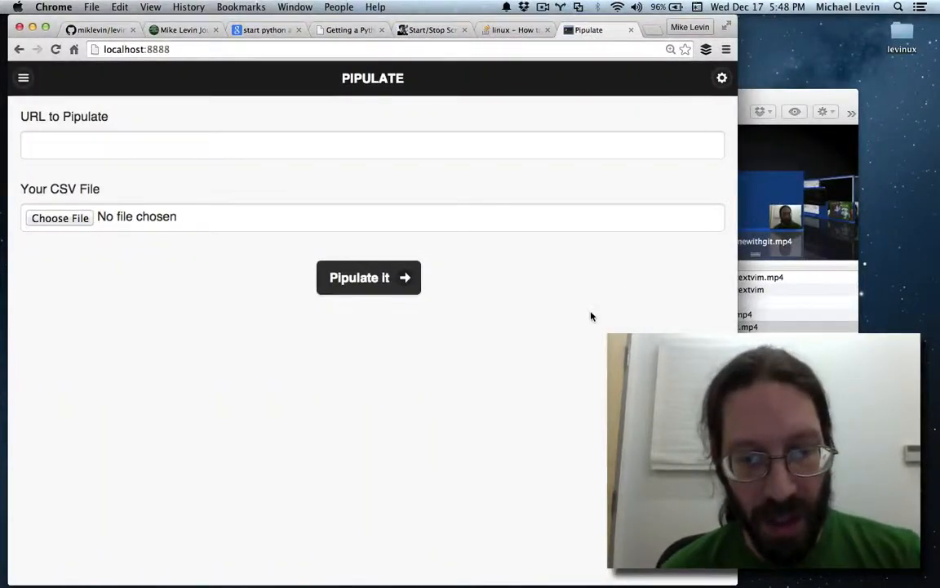
- Reload localhost:8888, which now returns a 'No data received' page
{"action": "left_click", "coordinate": [369, 277]}
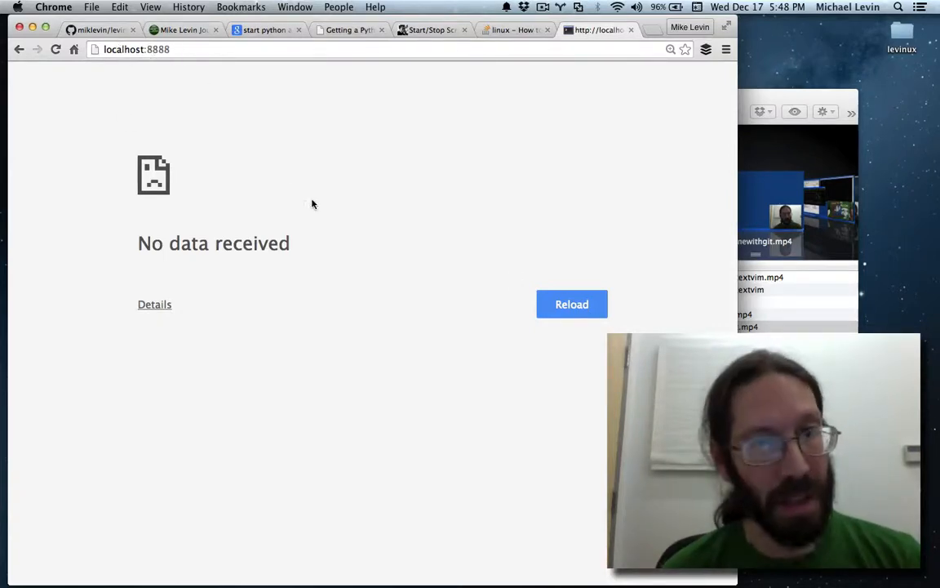
{"action": "mouse_move", "coordinate": [537, 271]}
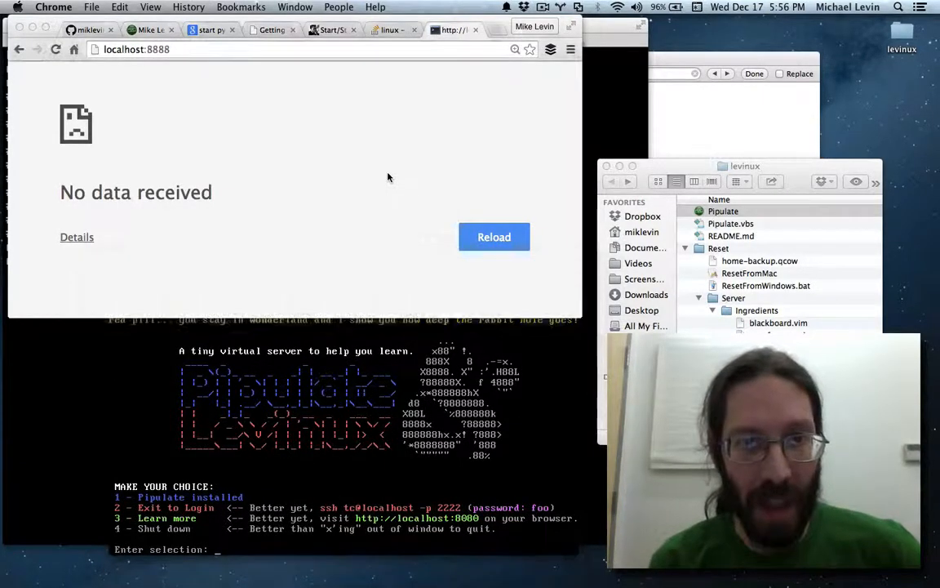
- Reload localhost:8888 until the rebuilt server serves the Pipulate URL/CSV form
{"action": "left_click", "coordinate": [493, 237]}
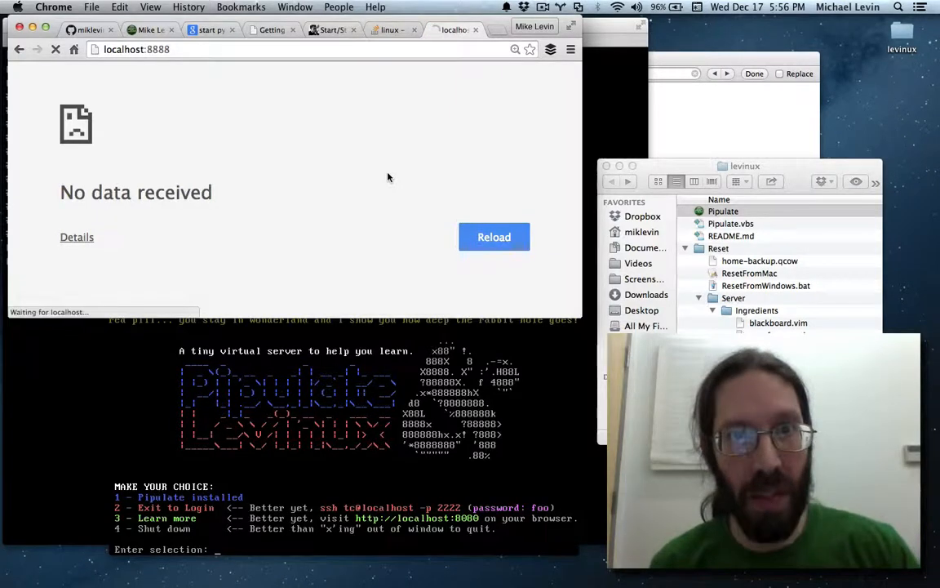
{"action": "left_click", "coordinate": [493, 237]}
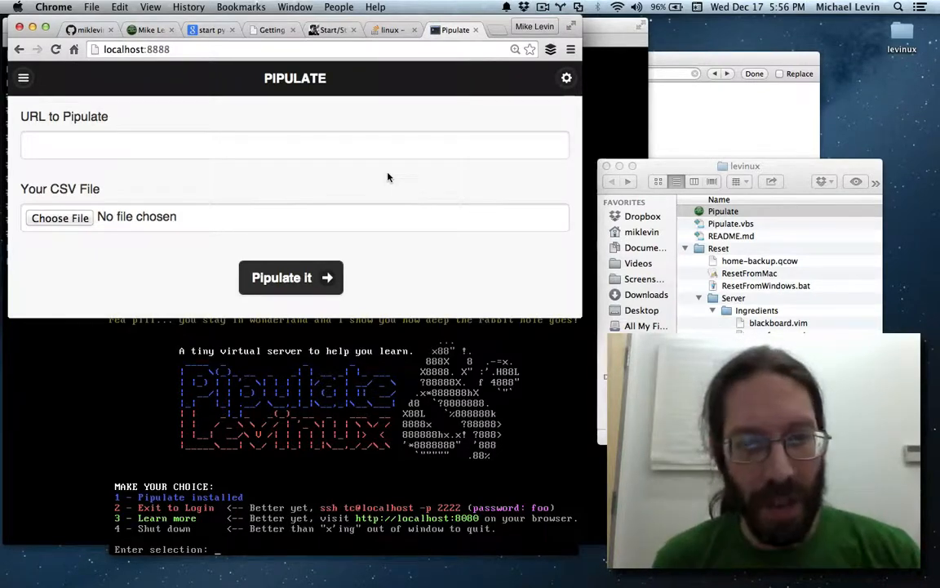
{"action": "mouse_move", "coordinate": [395, 237]}
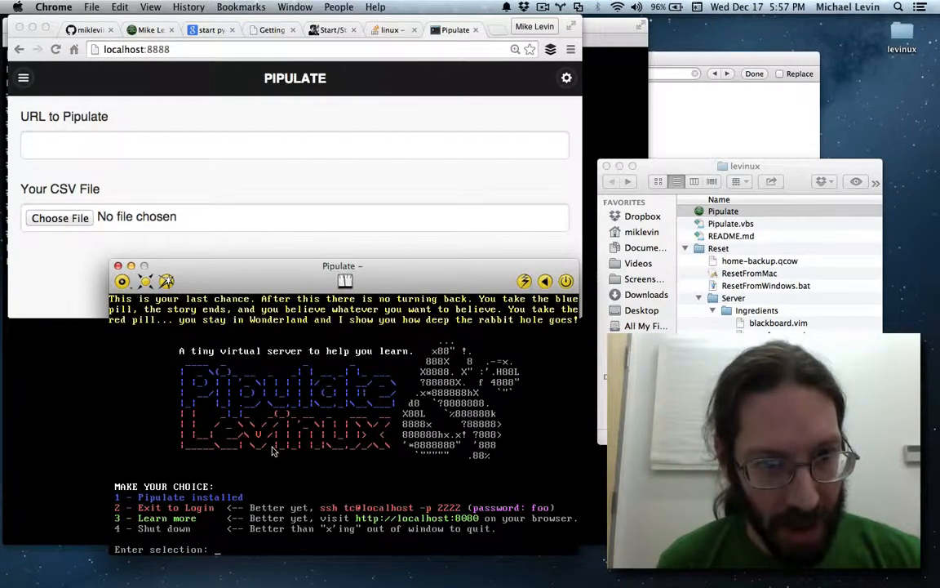
{"action": "type", "text": "4"}
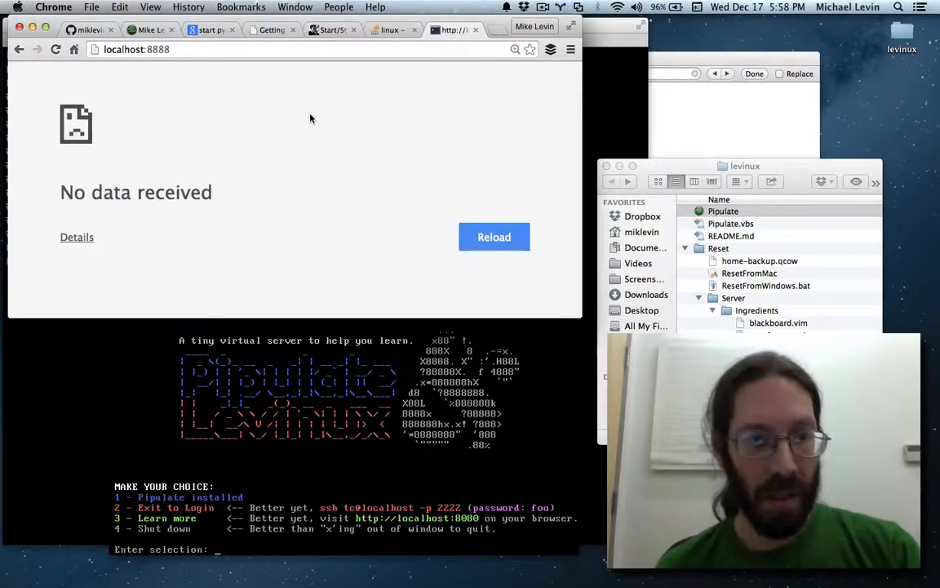
{"action": "mouse_move", "coordinate": [106, 379]}
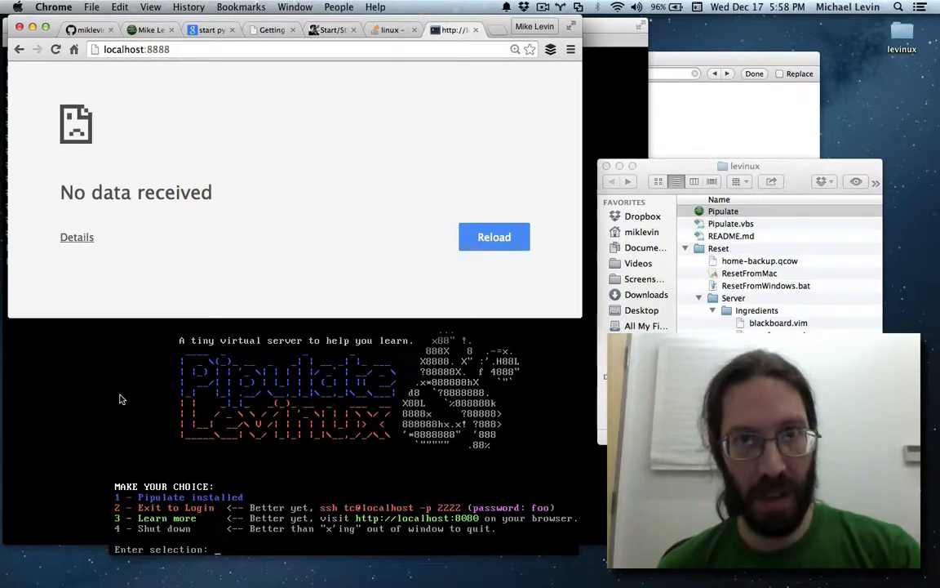
{"action": "mouse_move", "coordinate": [65, 418]}
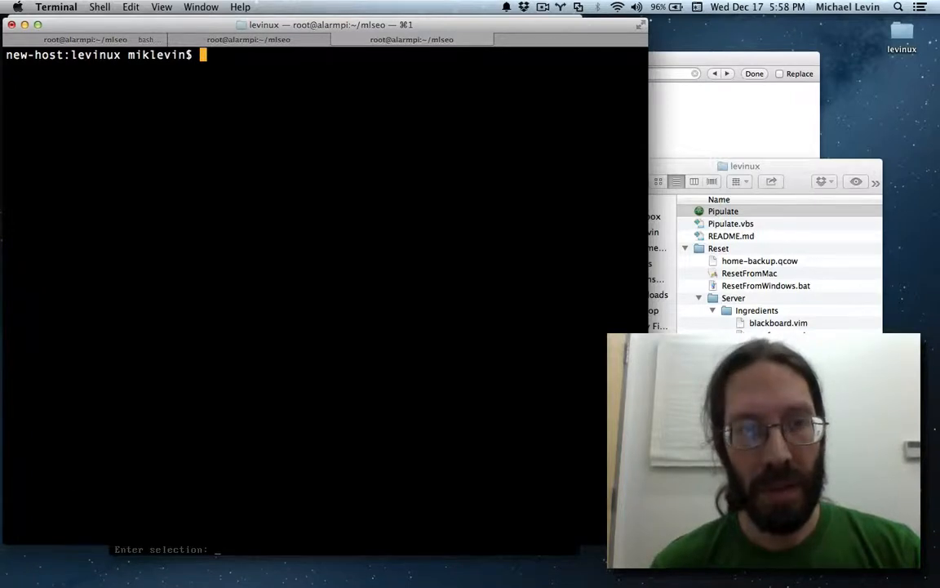
- SSH into the Levinux box as tc@localhost on port 2222 and enter the pipulate folder
{"action": "type", "text": "ssh tc@"}
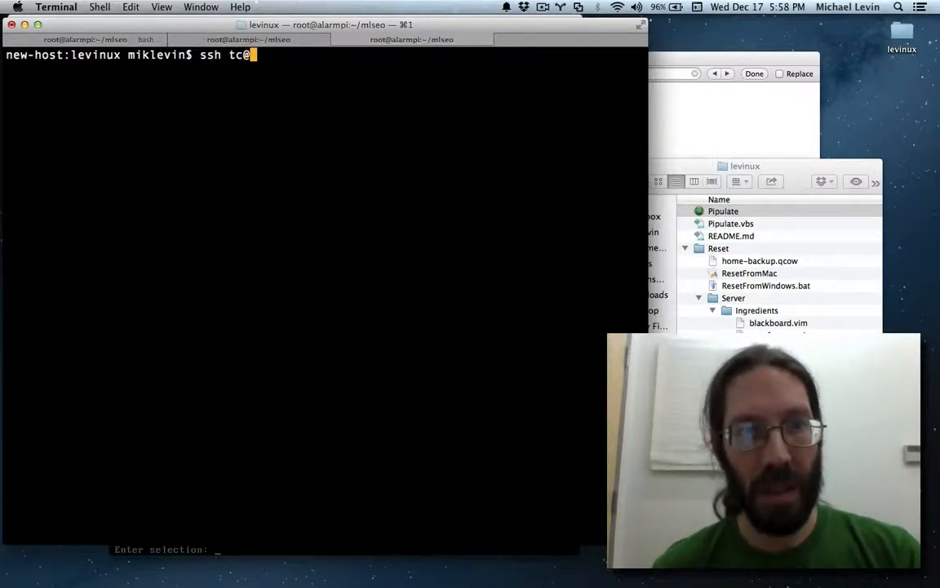
{"action": "type", "text": "locah"}
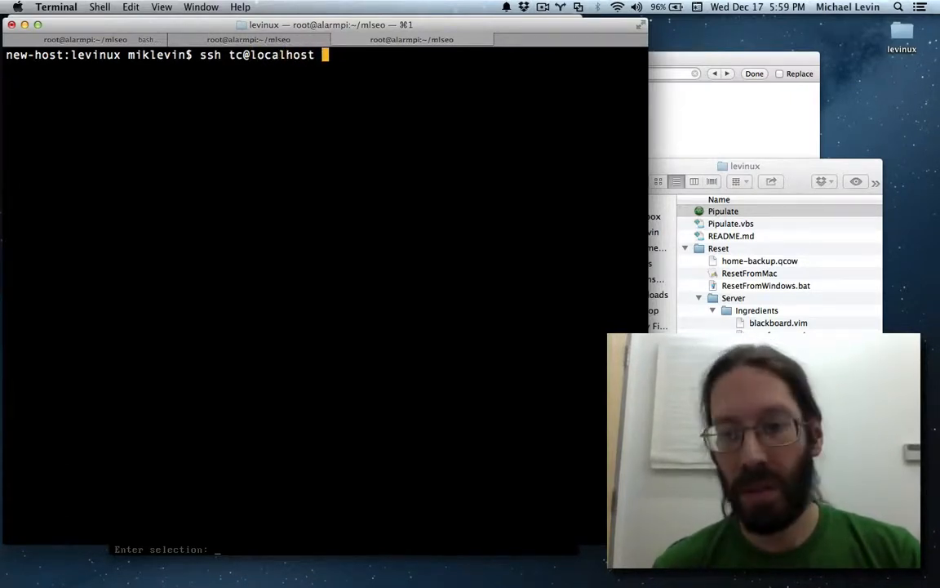
{"action": "type", "text": "-p 2"}
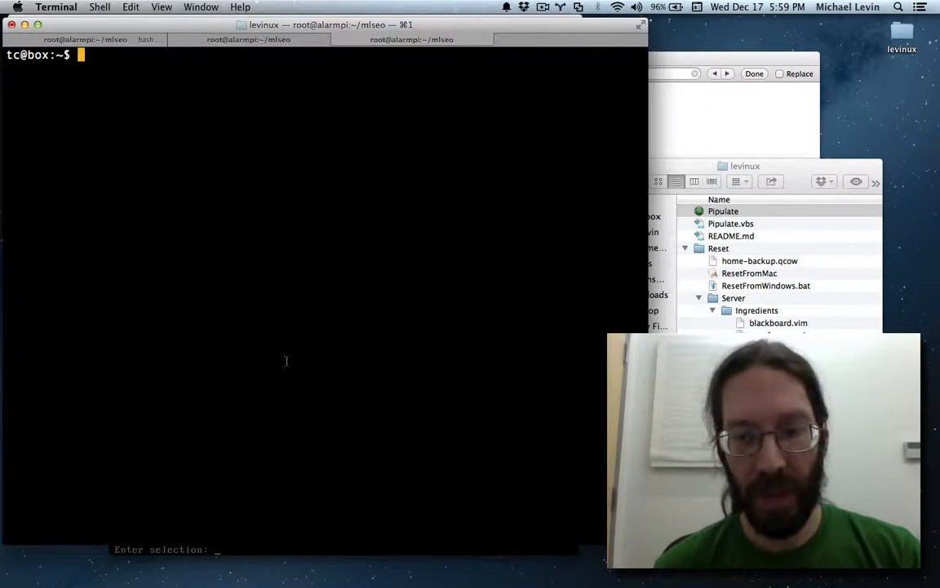
{"action": "type", "text": "ls"}
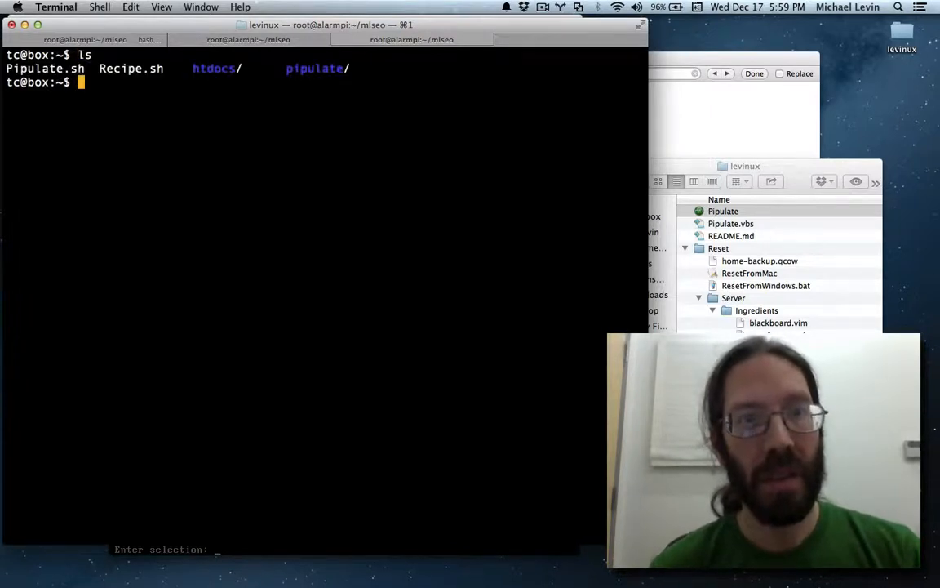
{"action": "type", "text": "cd pipulate/"}
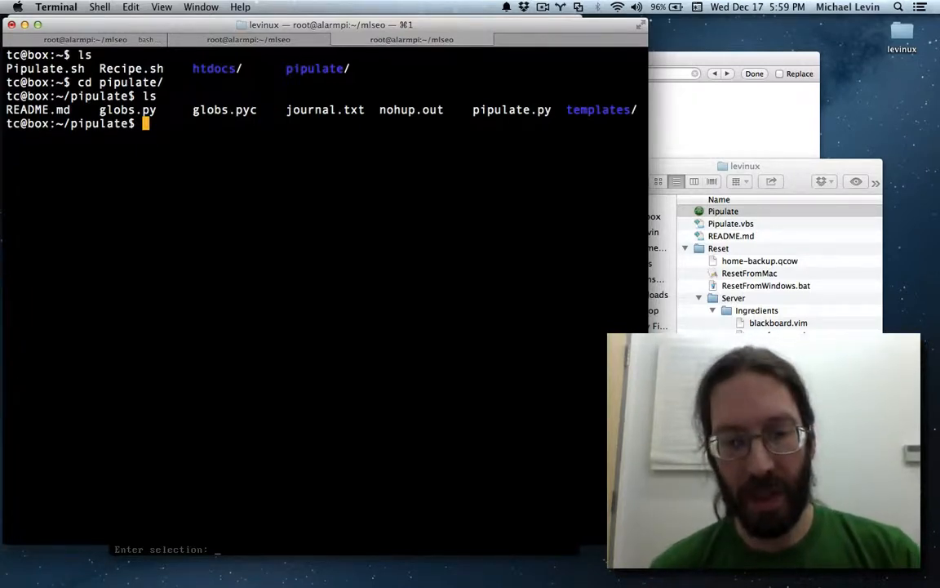
- List running processes with ps -ax and ps -a, showing bootsync.sh but no pipulate.py
{"action": "type", "text": "ps"}
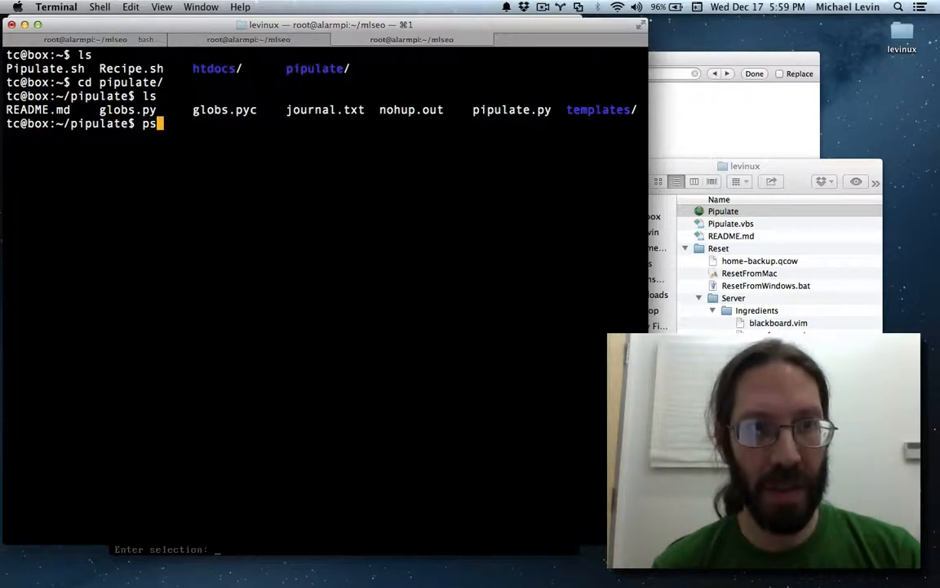
{"action": "type", "text": "-ax"}
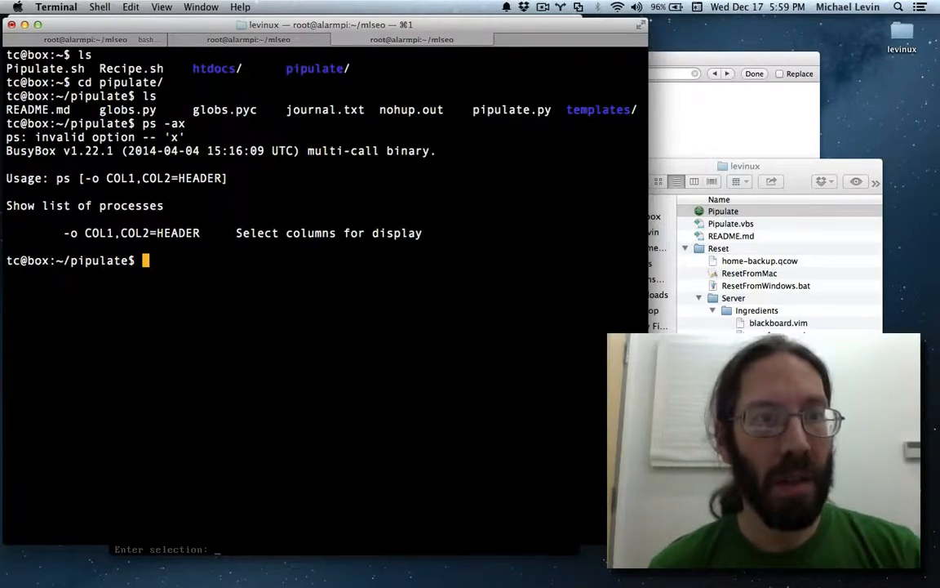
{"action": "type", "text": "ps -a"}
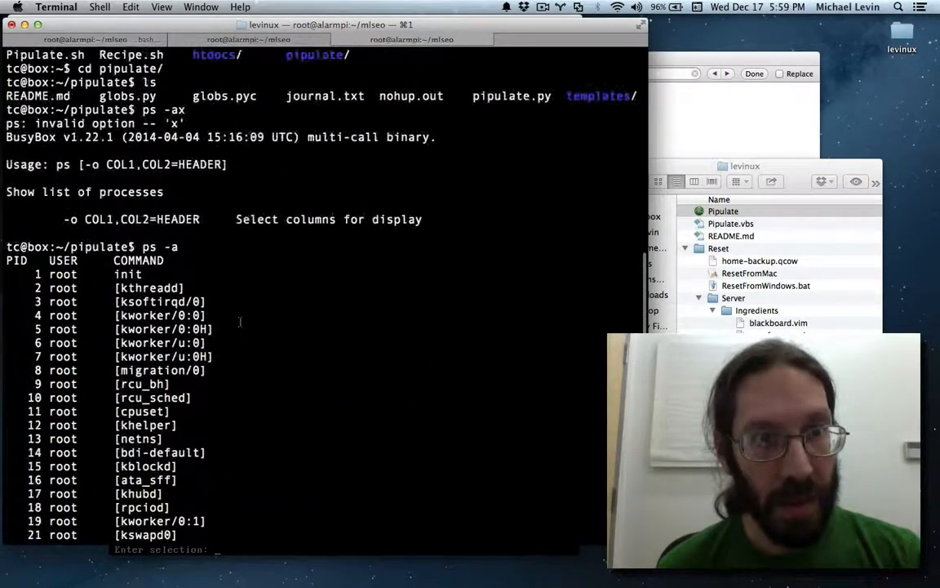
{"action": "scroll", "scroll_direction": "down", "scroll_amount": 3}
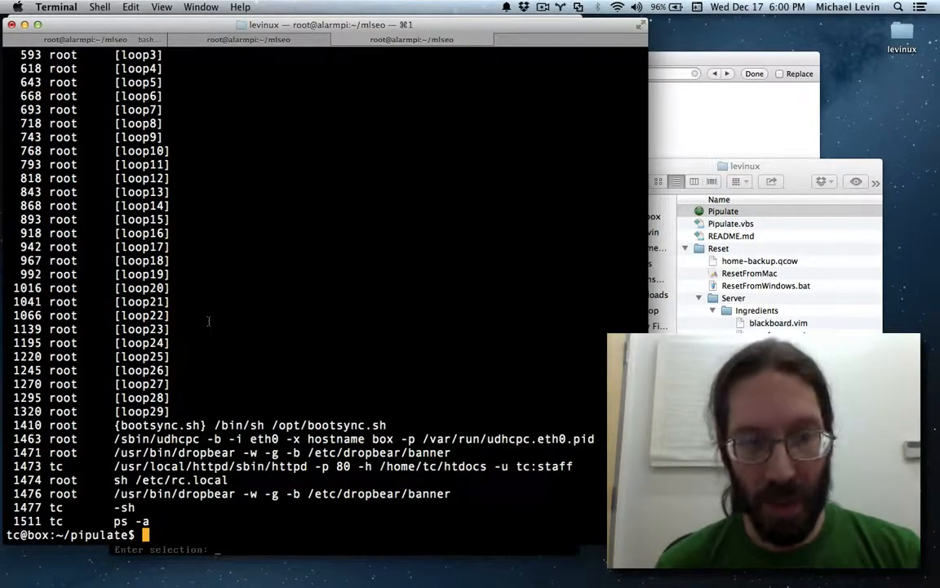
- Go to /opt and view bootsync.sh, ending with cd pipulate and nohup python pipulate.py
{"action": "type", "text": "c"}
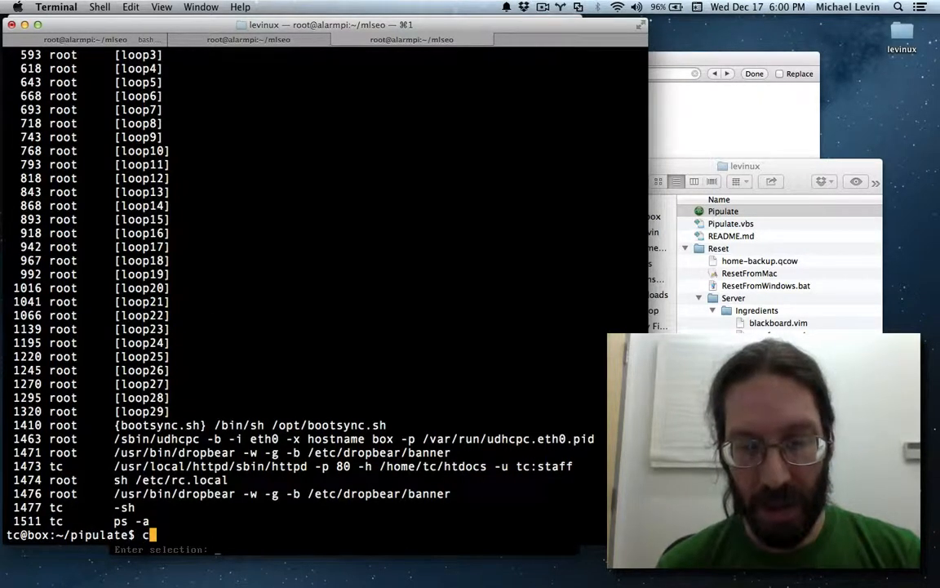
{"action": "type", "text": "d /opt/"}
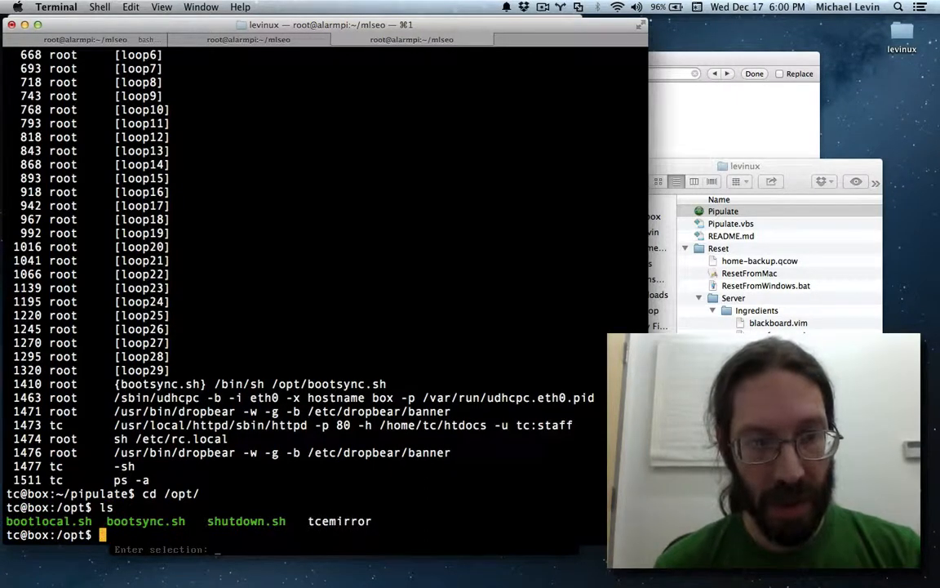
{"action": "type", "text": "less boot"}
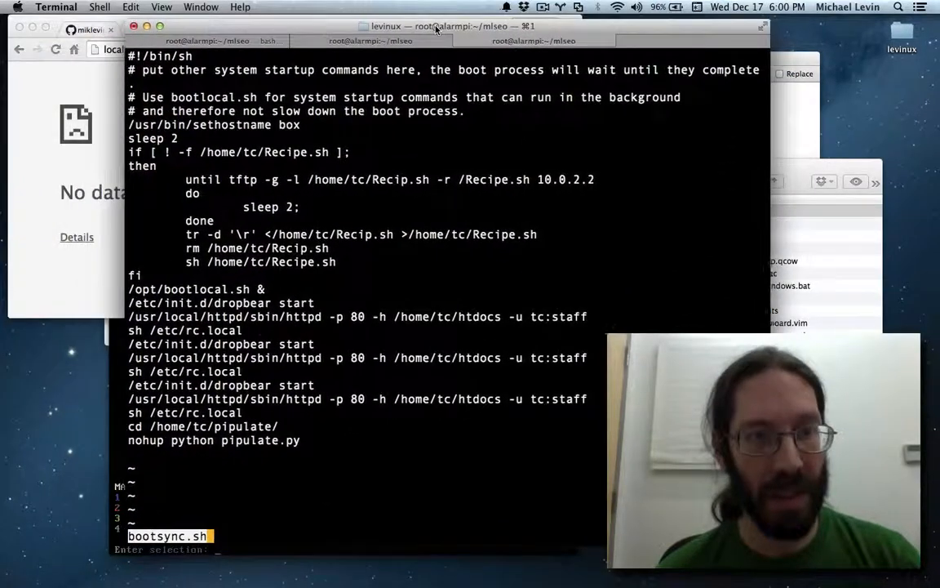
- Raise the Levinux server window, enter menu selection 2, and return to Chrome's localhost:8888 tab
{"action": "key", "text": "return"}
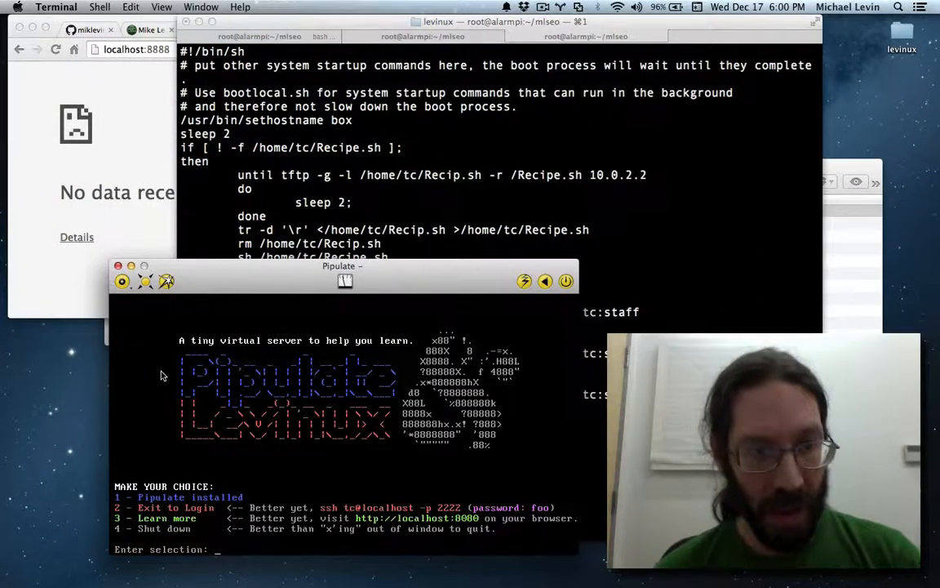
{"action": "type", "text": "2"}
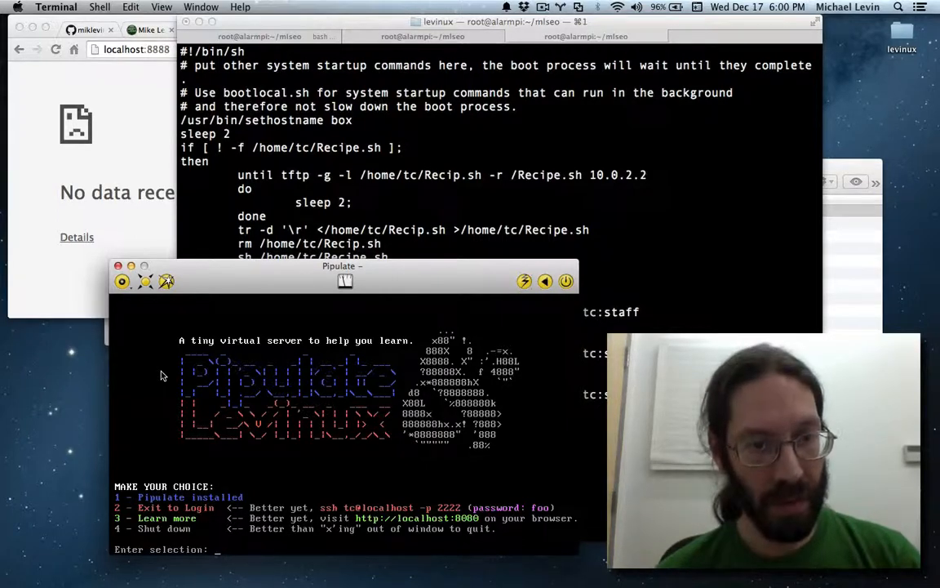
{"action": "left_click", "coordinate": [343, 392]}
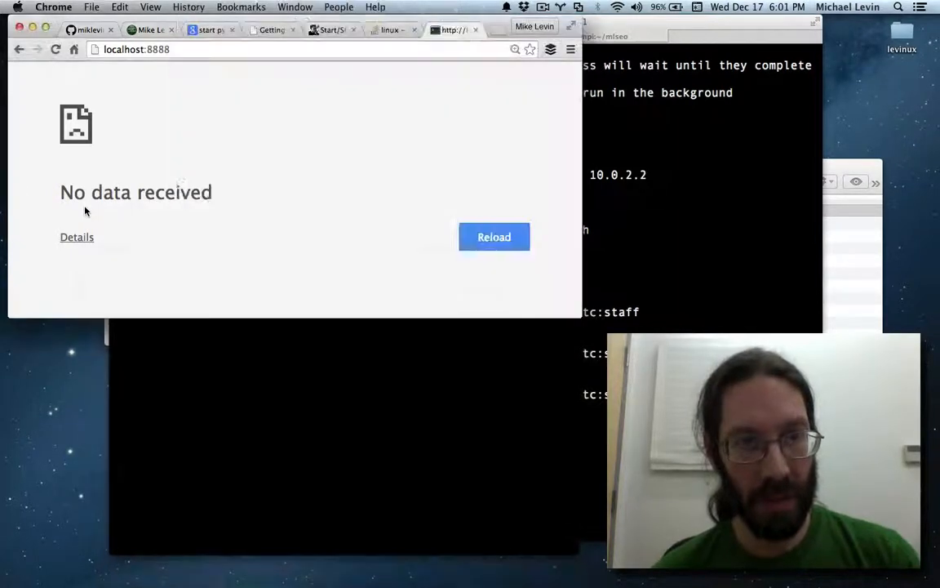
- Reload localhost:8888 until the Pipulate form loads, then raise the Pipulate terminal showing nohup output
{"action": "left_click", "coordinate": [493, 236]}
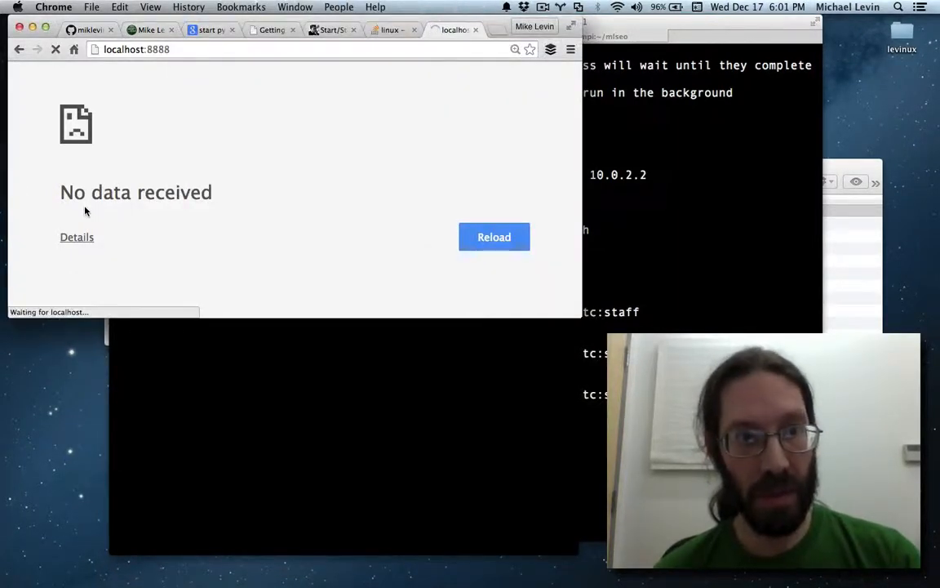
{"action": "left_click", "coordinate": [493, 237]}
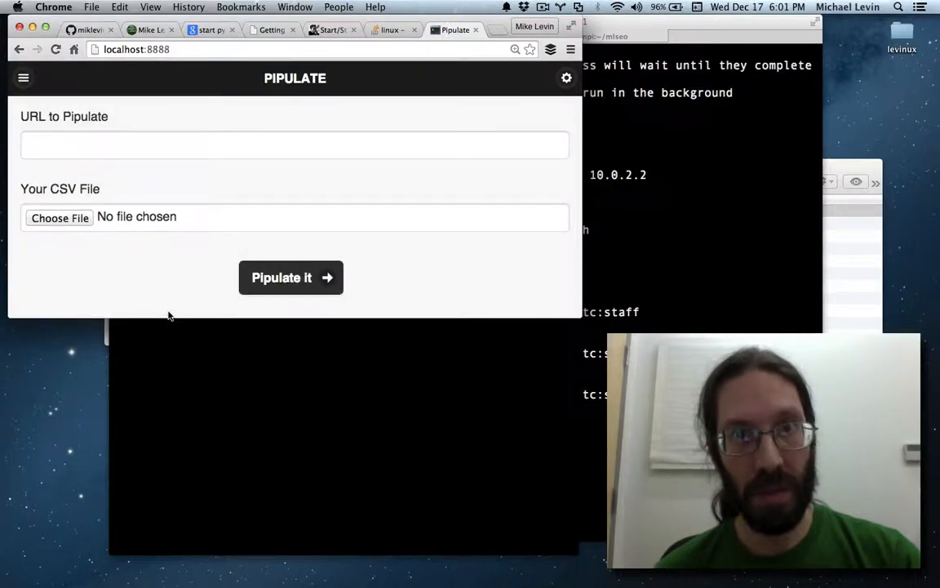
{"action": "left_click", "coordinate": [291, 277]}
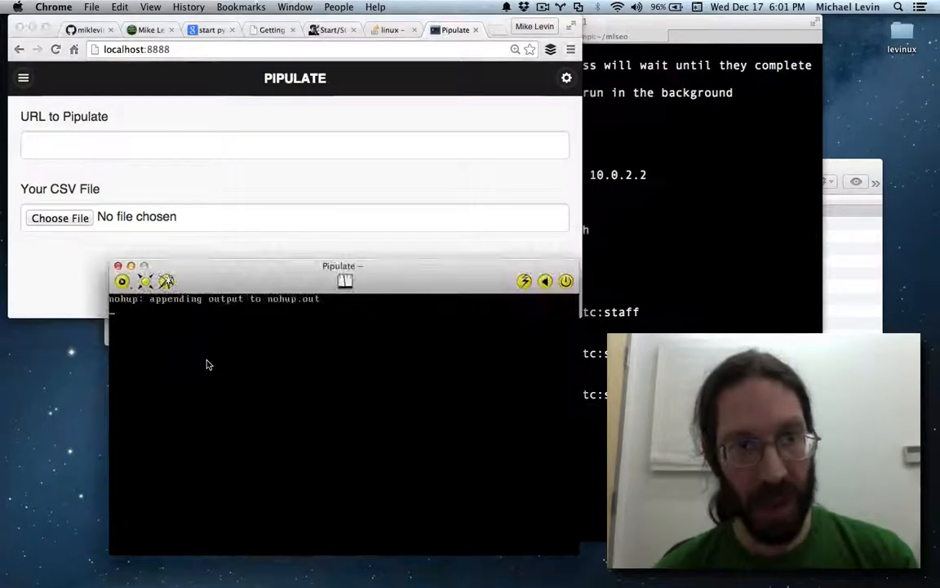